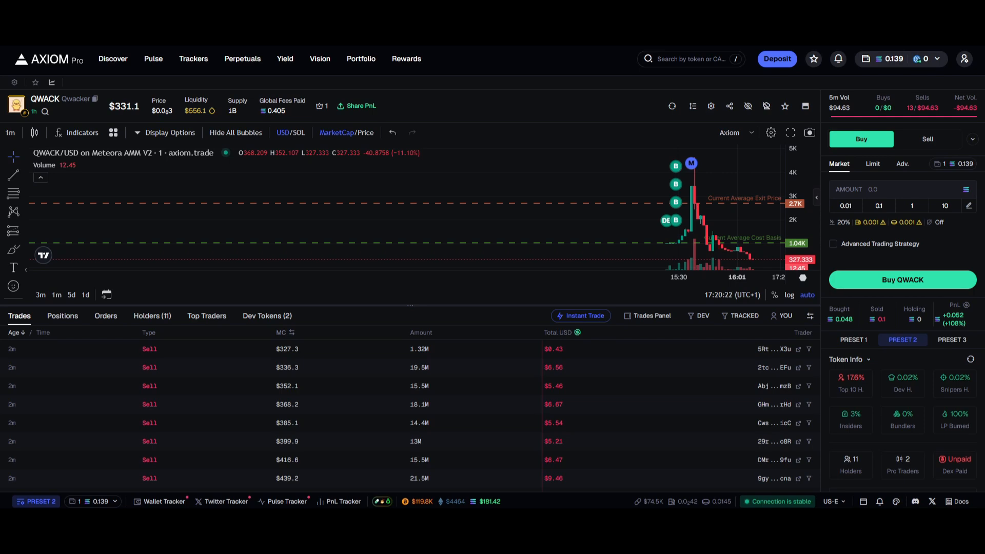
mouse_move(682, 251)
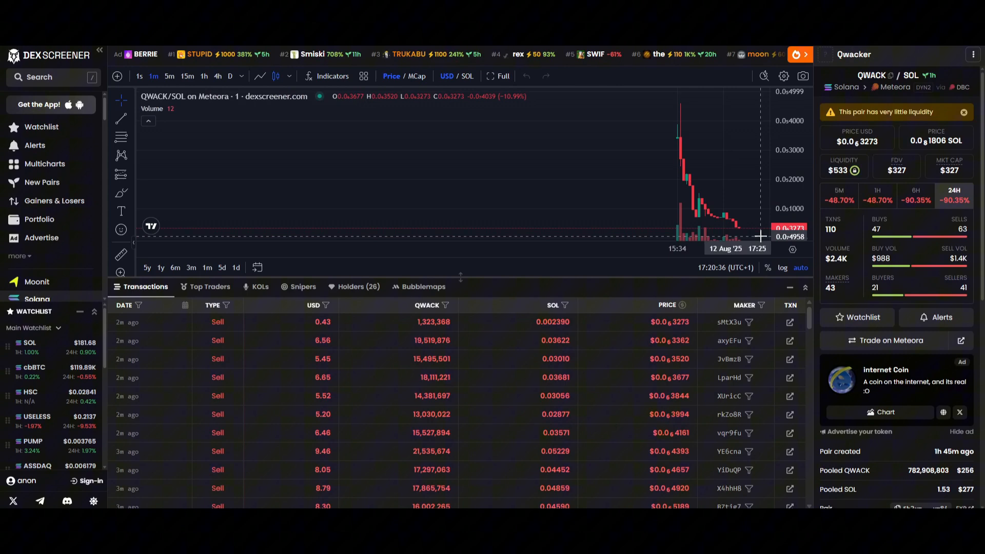
mouse_move(722, 234)
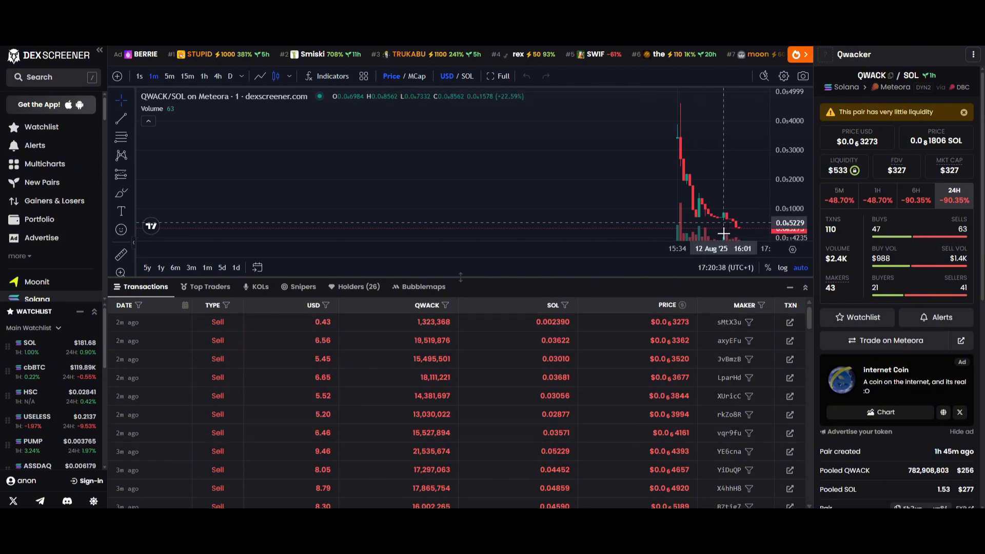
mouse_move(818, 187)
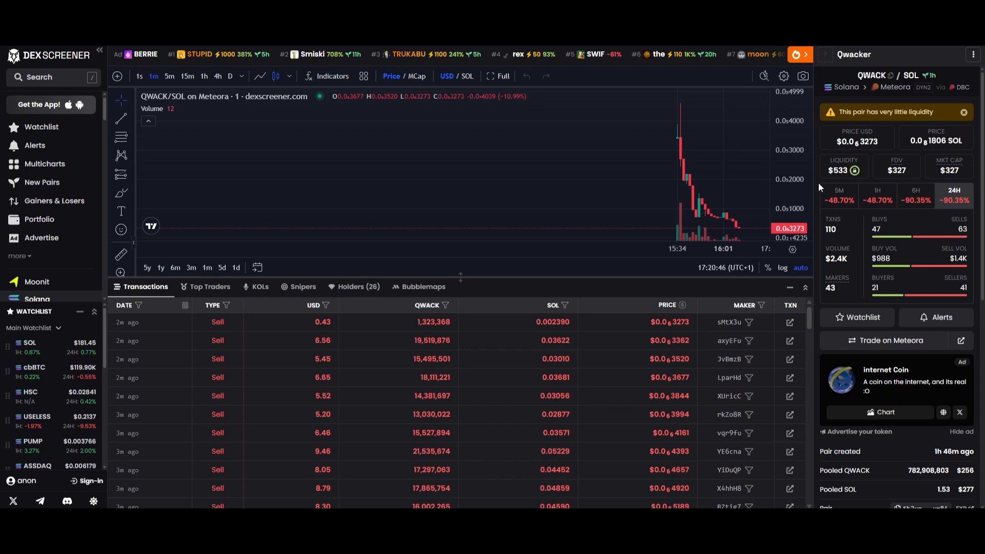
mouse_move(891, 109)
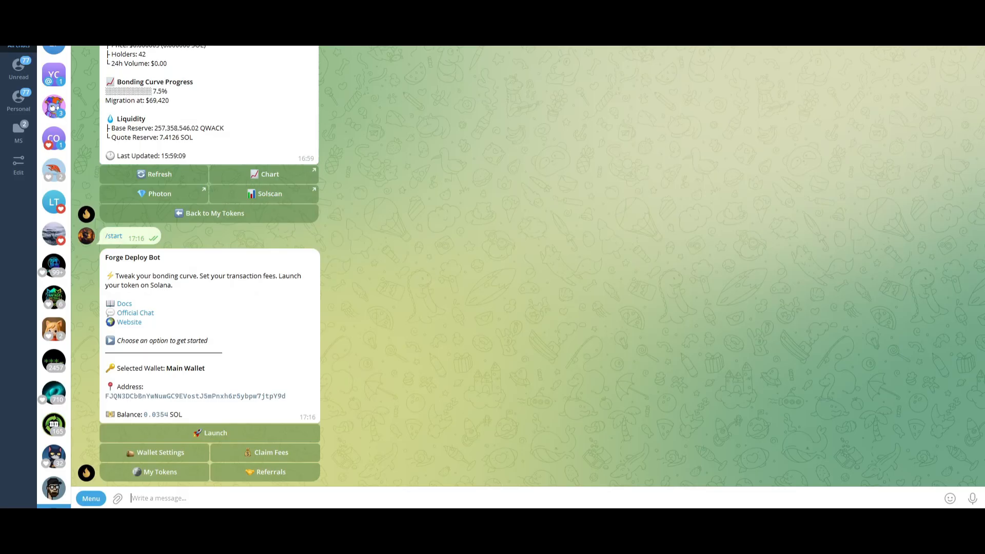
mouse_move(610, 499)
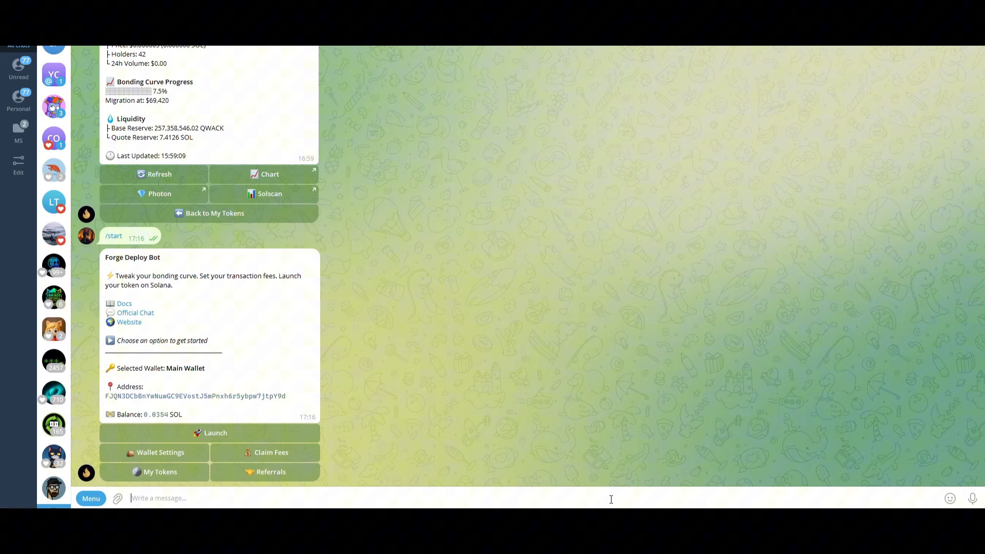
mouse_move(605, 470)
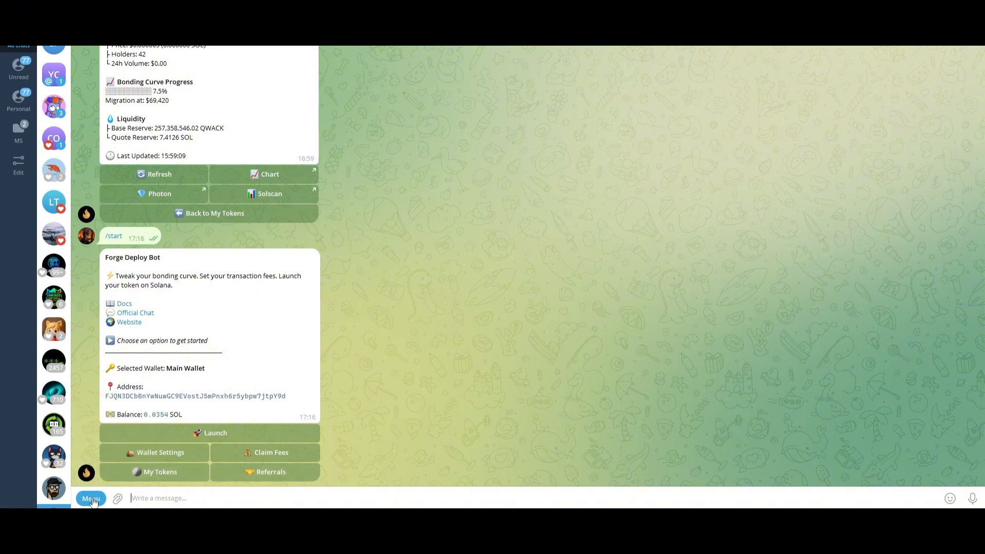
Send a fresh /start so the bot reposts its welcome with wallet and balance
click(90, 498)
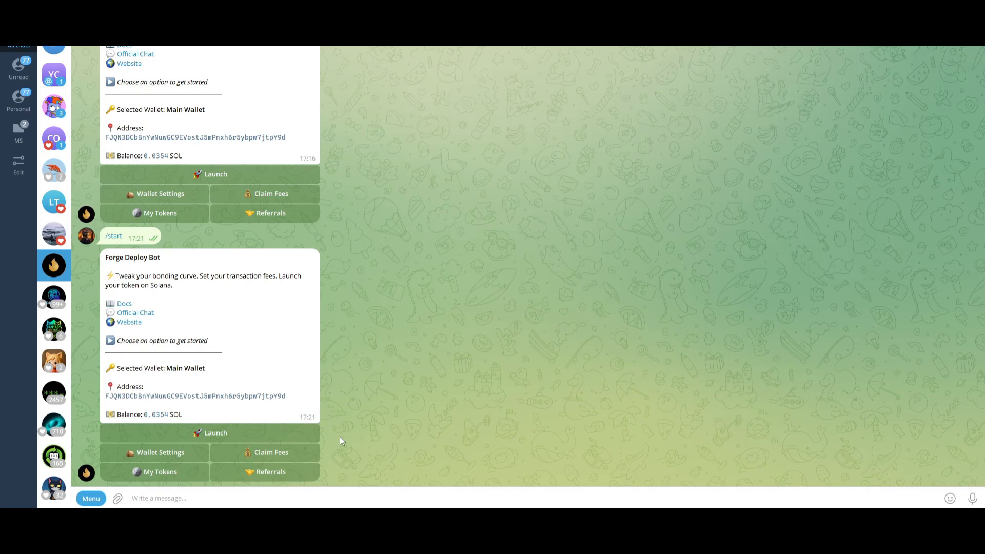
mouse_move(377, 427)
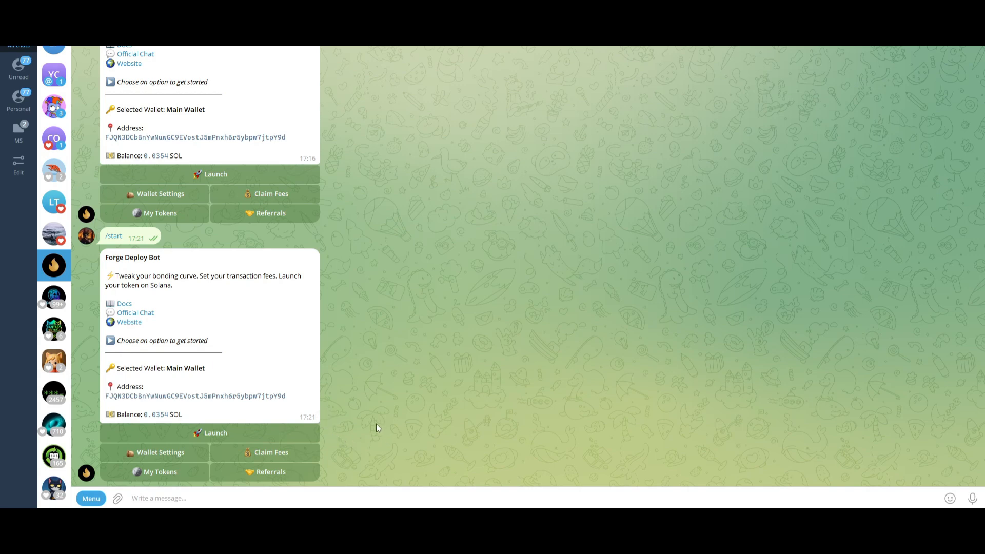
mouse_move(396, 483)
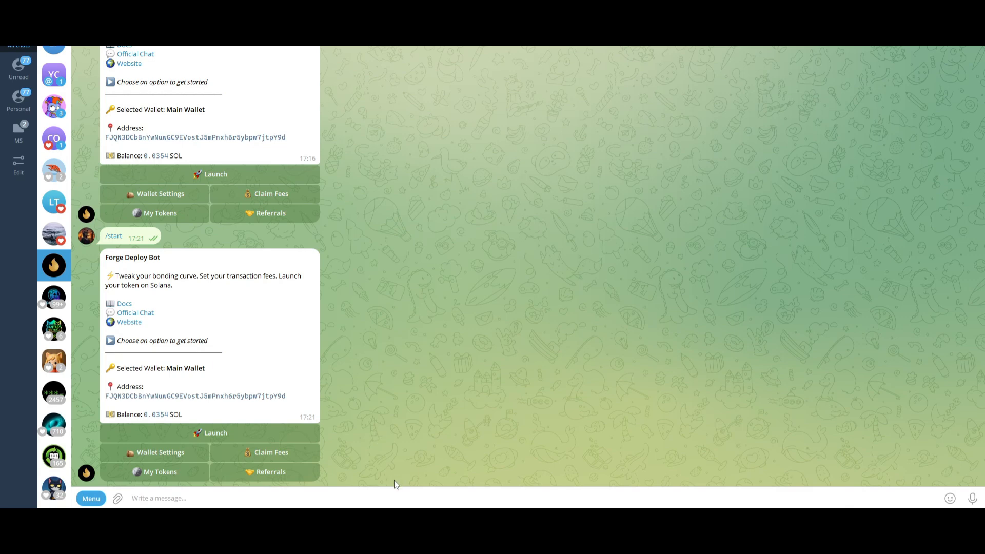
mouse_move(402, 454)
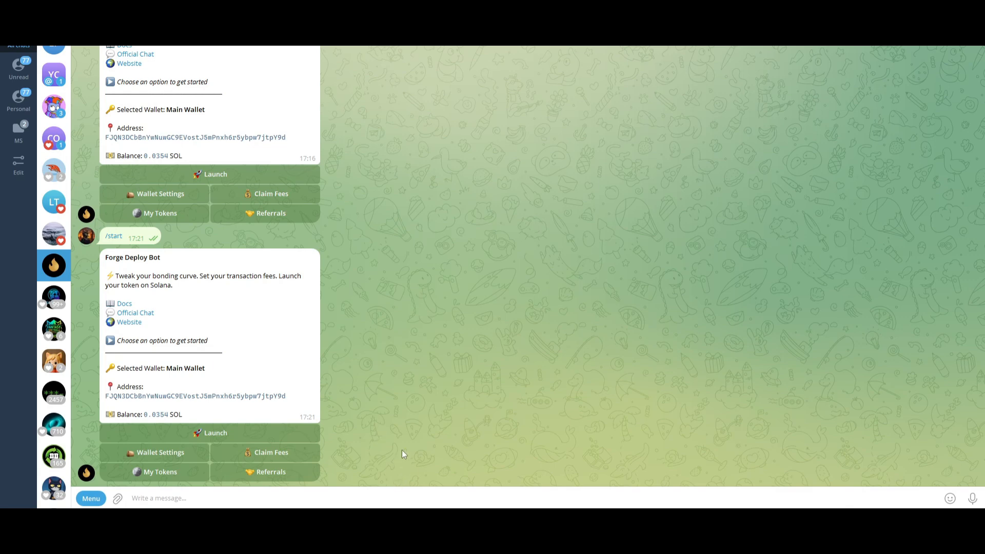
mouse_move(485, 474)
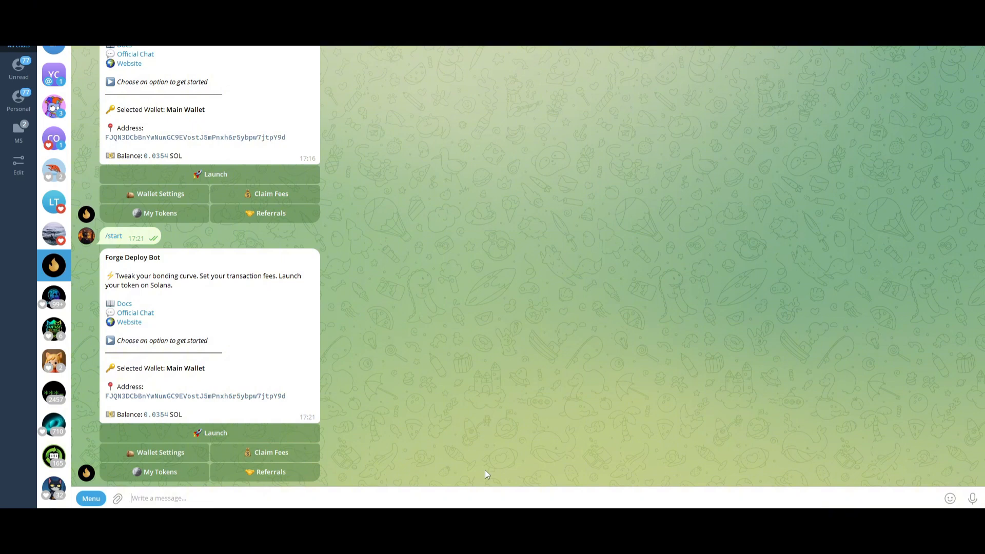
mouse_move(473, 455)
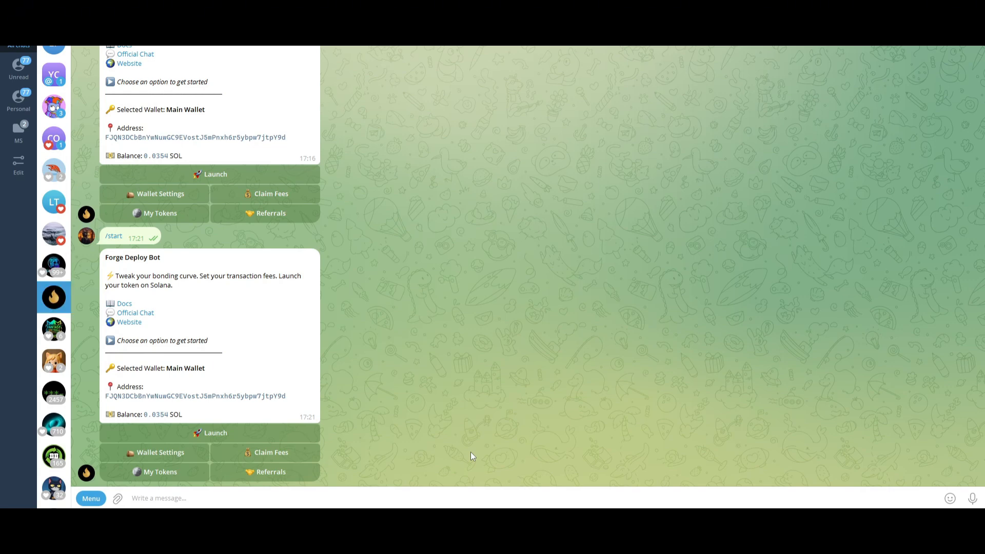
mouse_move(401, 459)
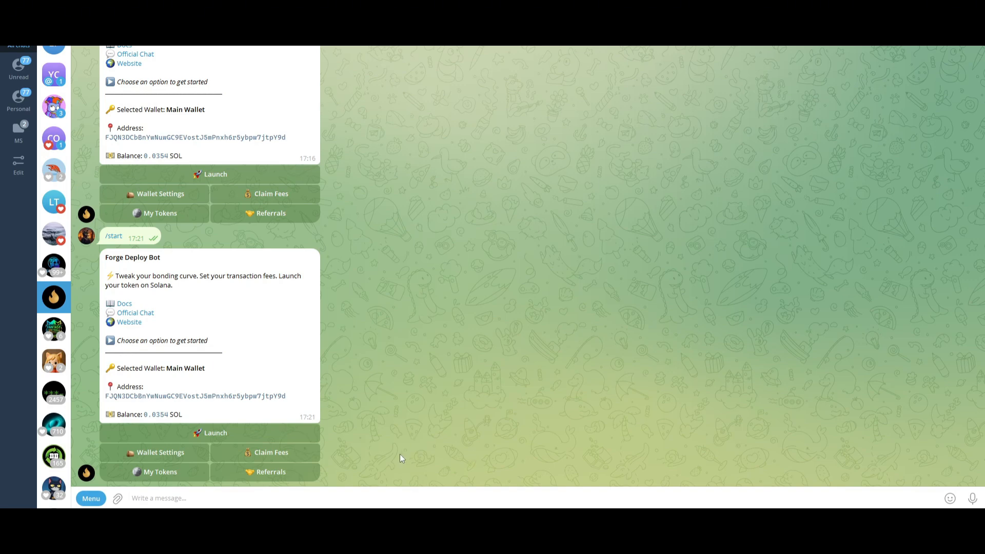
Copy the bot wallet address and prepare a 0.05 SOL send to it in the wallet extension
click(194, 395)
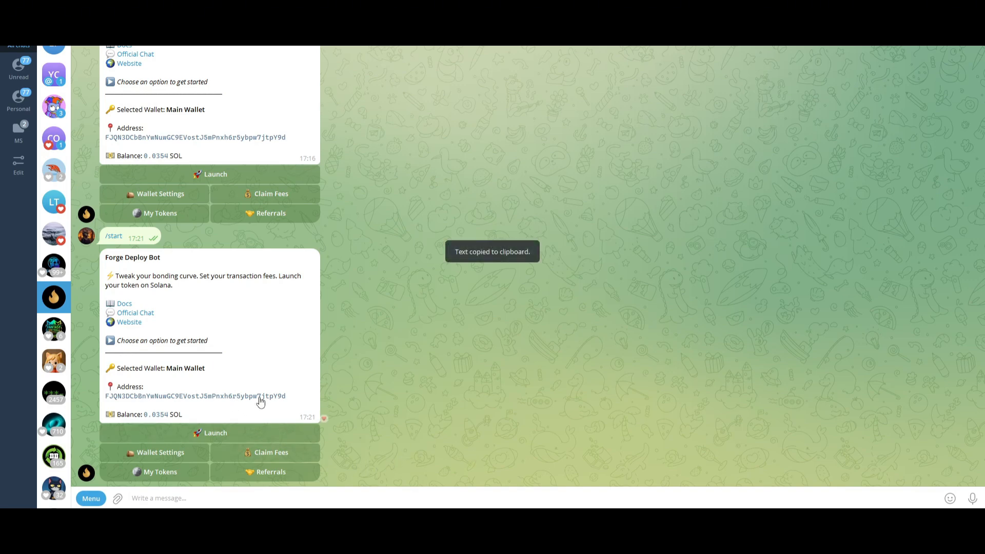
key(alt+tab)
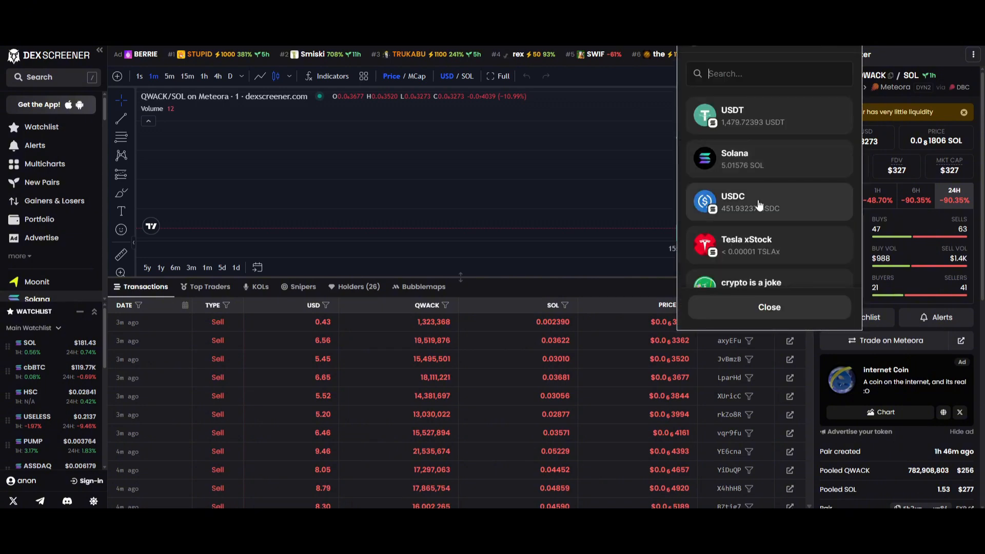
click(754, 159)
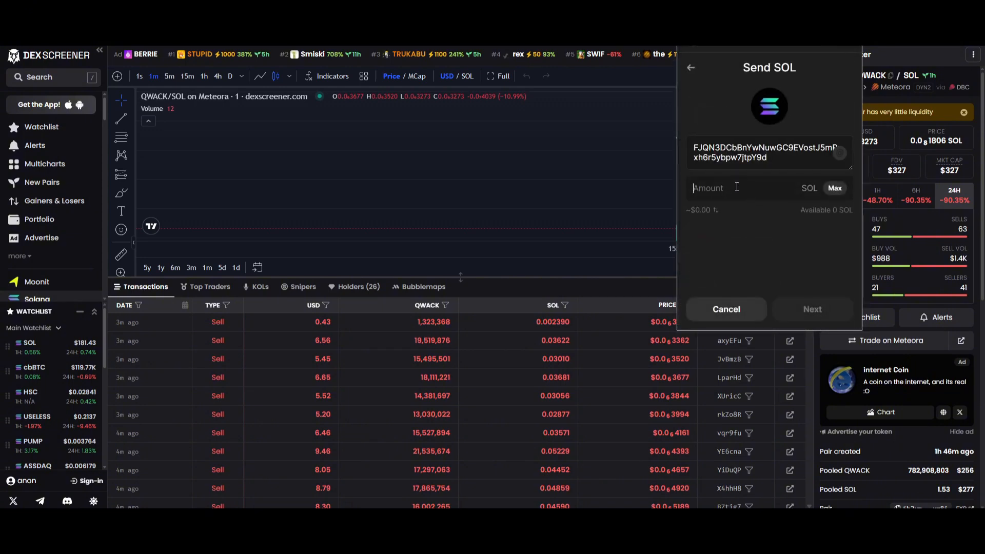
text(0.05)
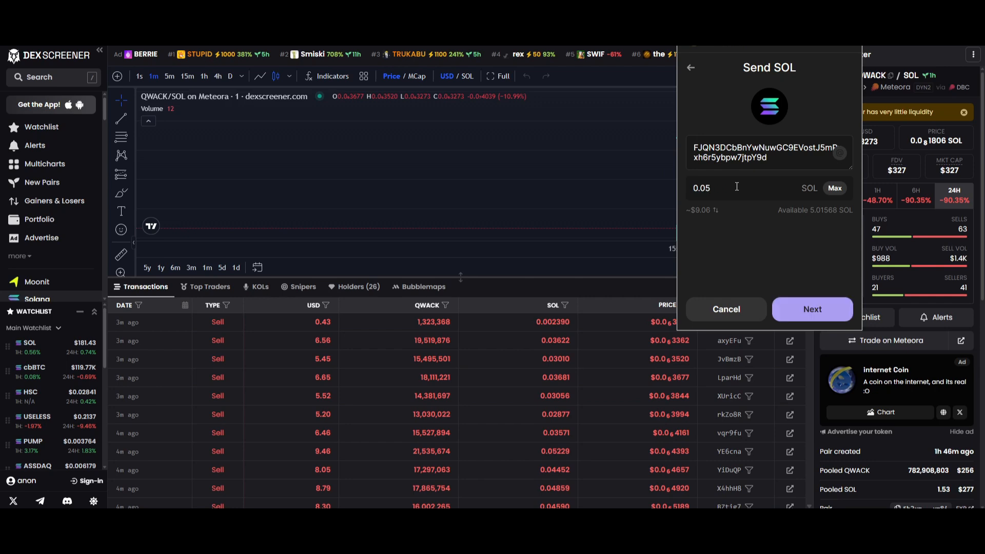
click(811, 309)
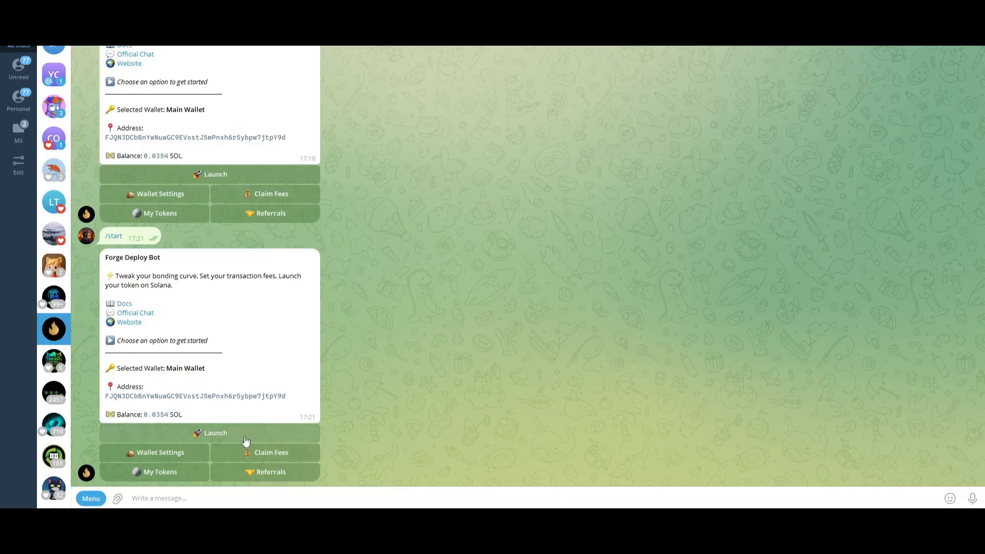
Begin a brand-new coin launch and reach the Custom Bonding Curves menu
click(215, 432)
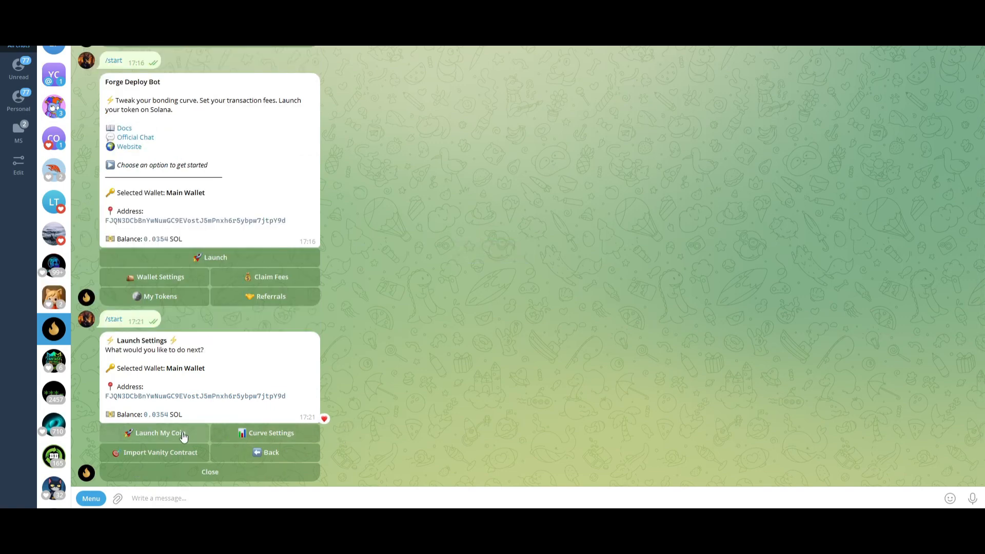
click(159, 432)
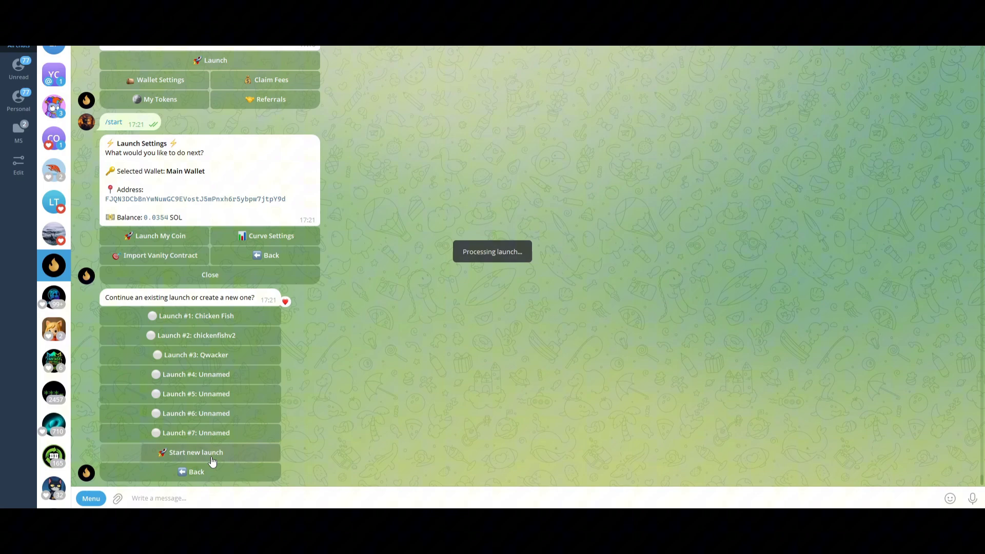
click(195, 451)
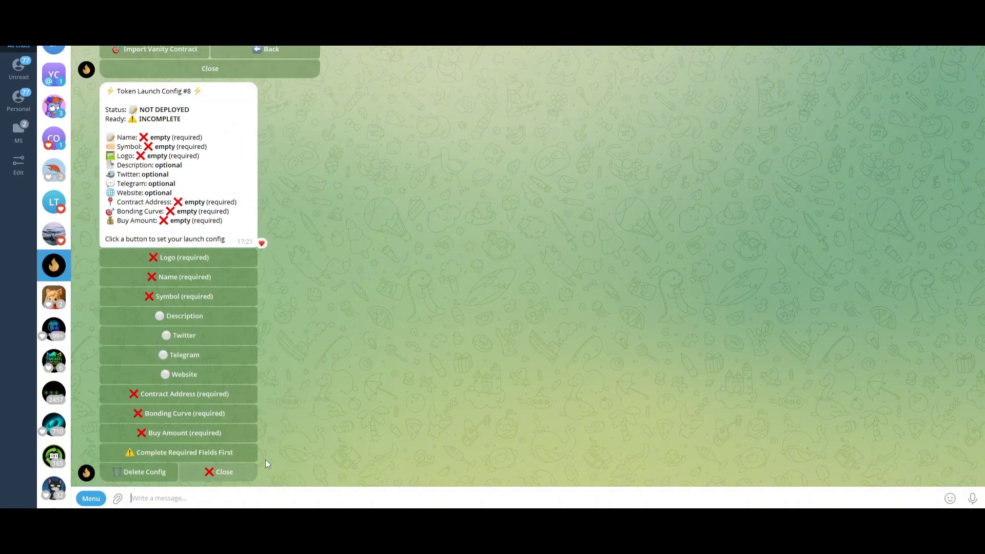
click(224, 472)
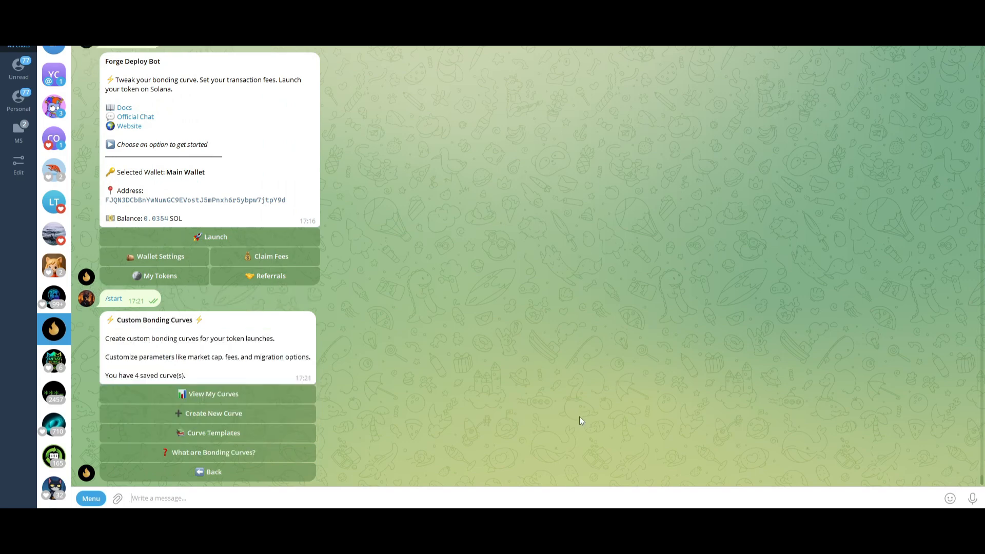
Create a new custom curve and reply to the bot's supply and market-cap prompts
click(213, 414)
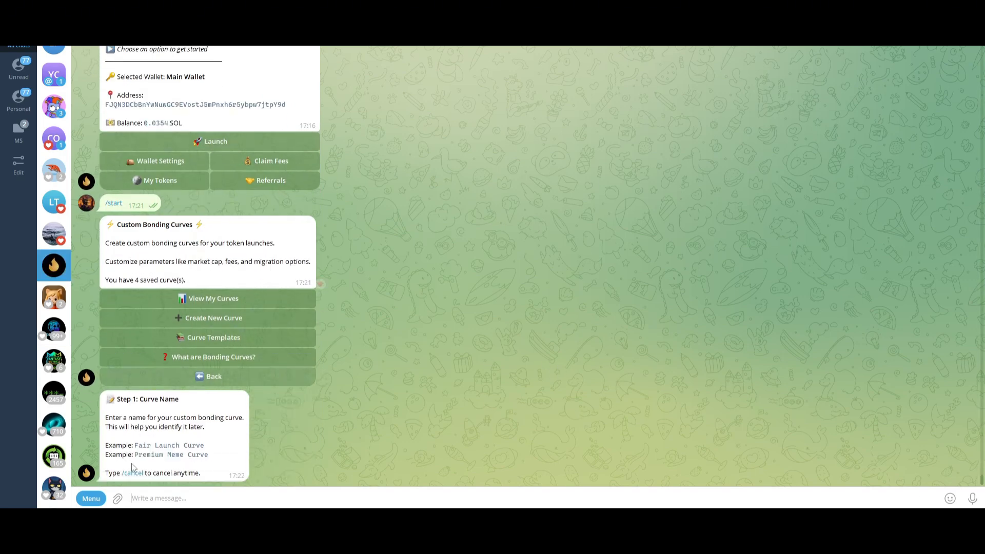
mouse_move(305, 483)
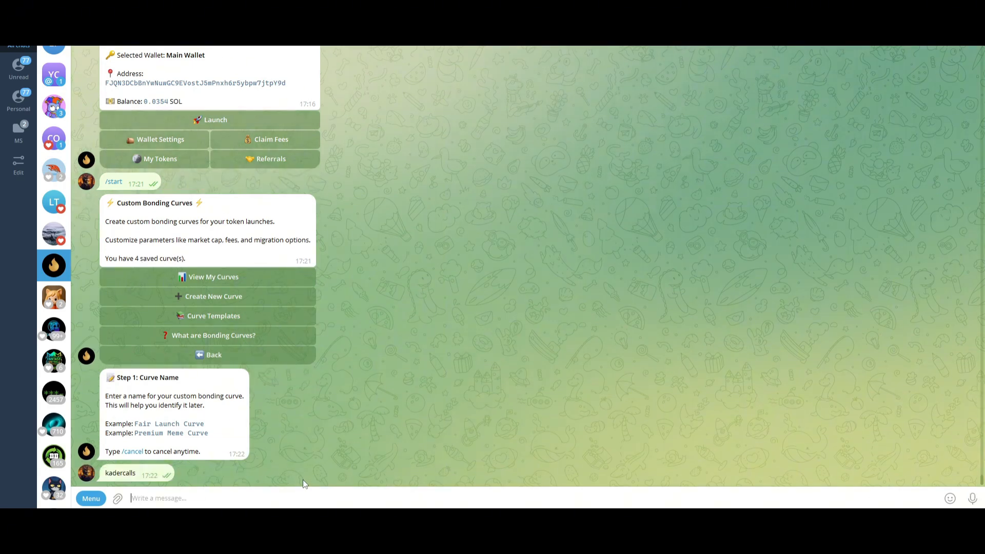
scroll(down, 3)
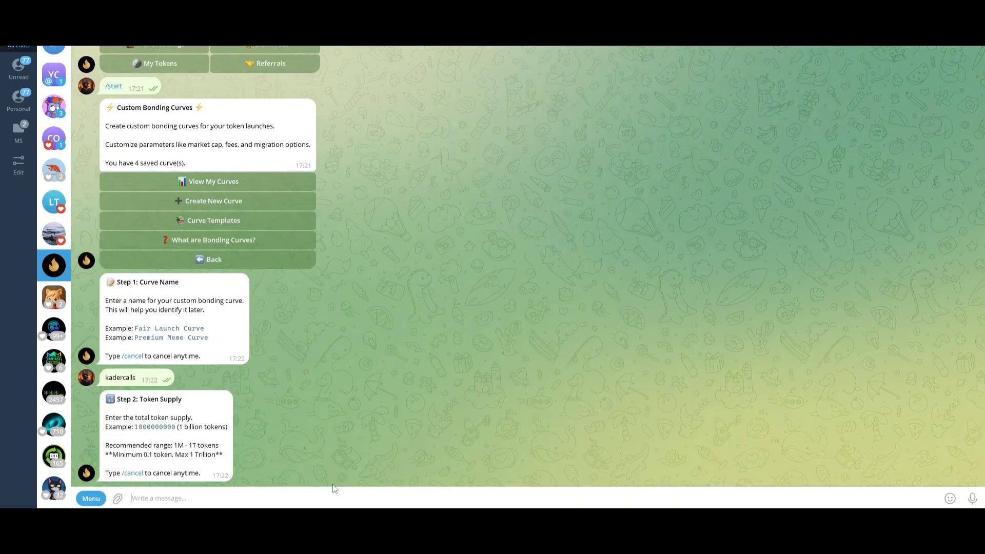
text(100000)
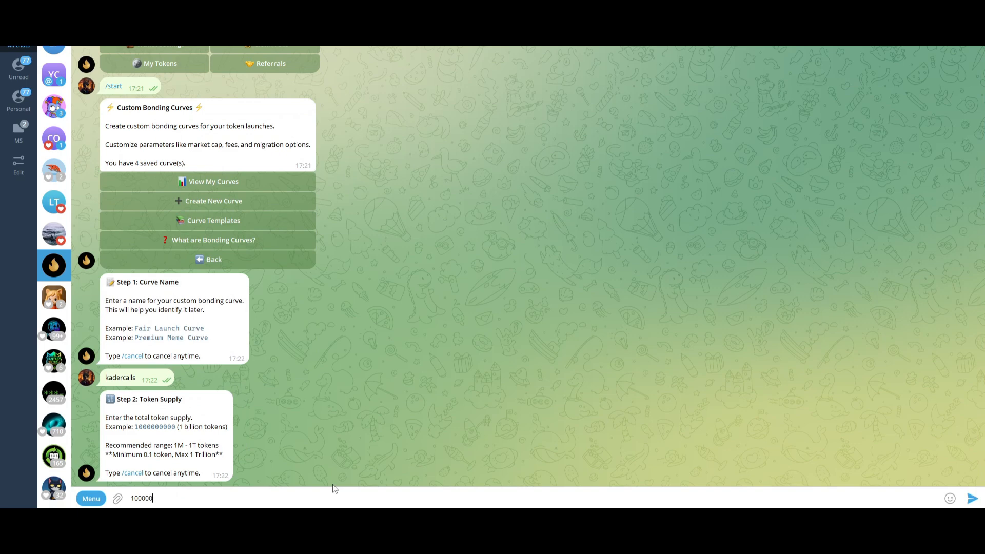
key(Return)
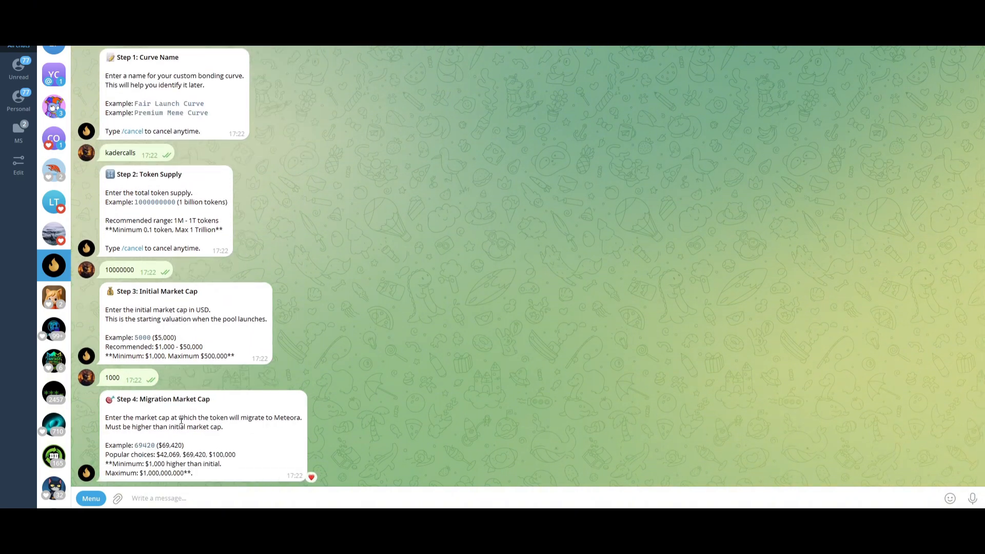
text(40)
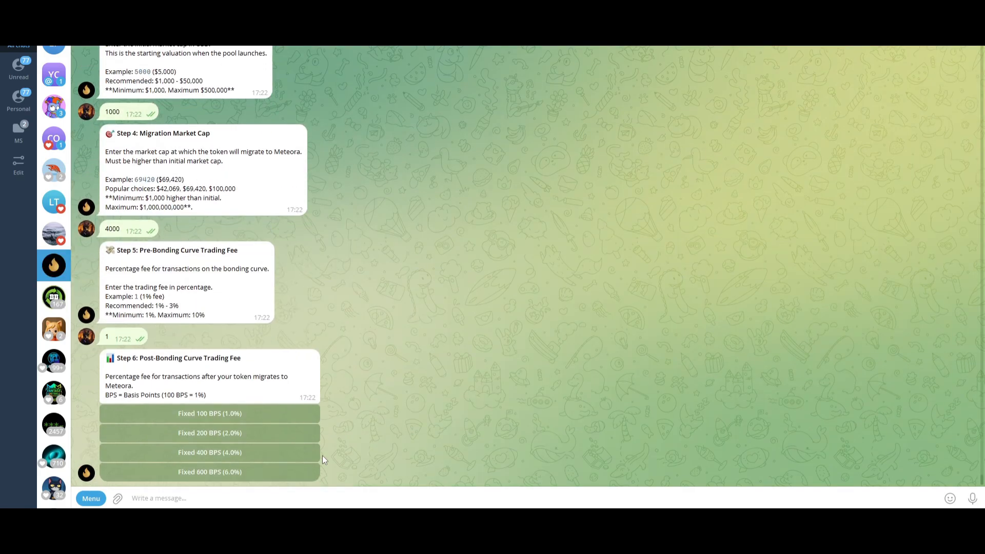
mouse_move(388, 468)
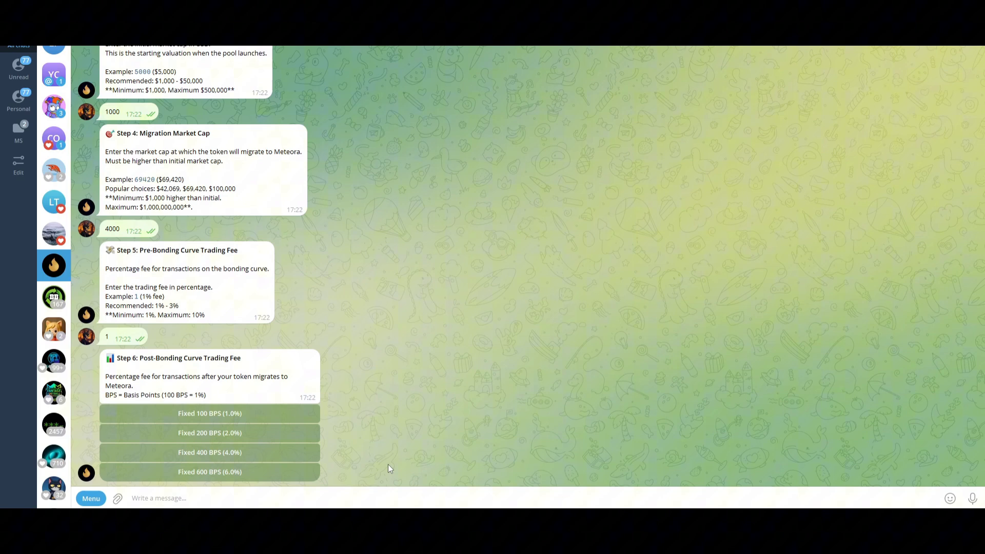
mouse_move(296, 423)
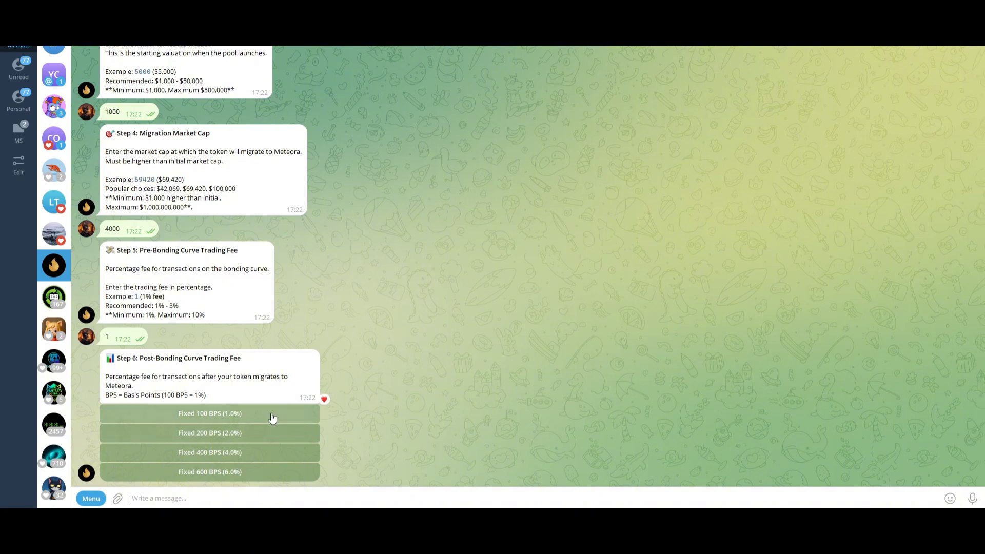
mouse_move(286, 432)
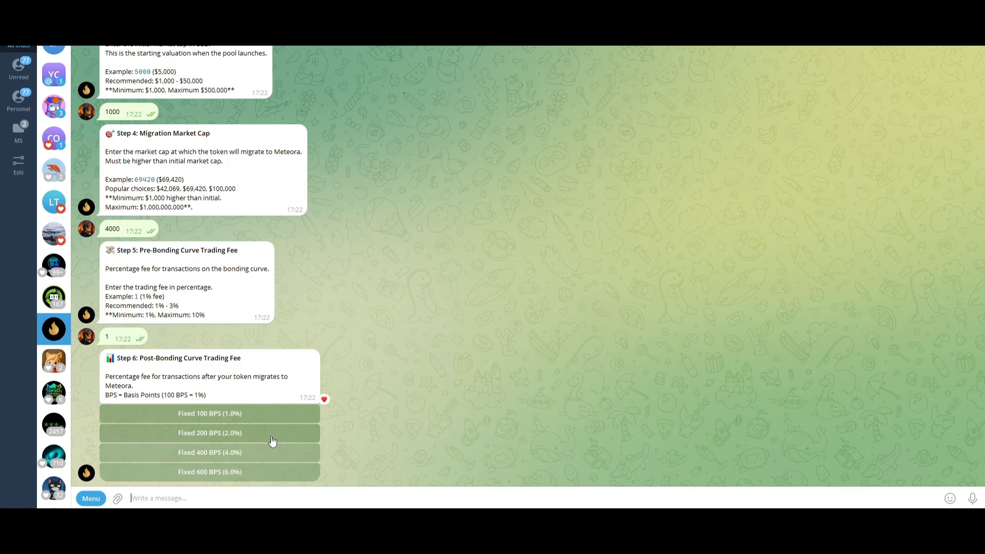
mouse_move(272, 413)
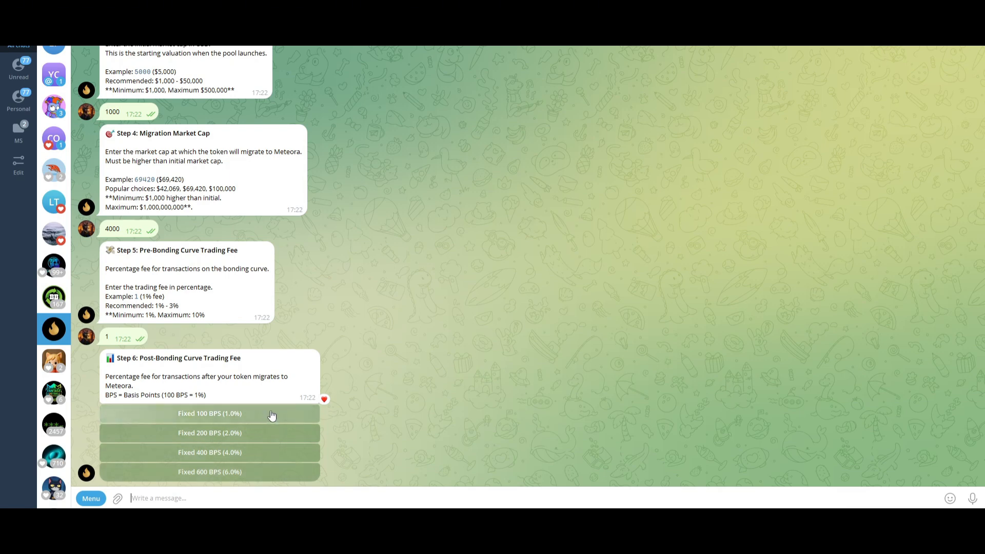
Choose the Fixed 100 BPS (1.0%) post-bonding fee, set liquidity weight 1 and save the kadercalls curve
click(209, 413)
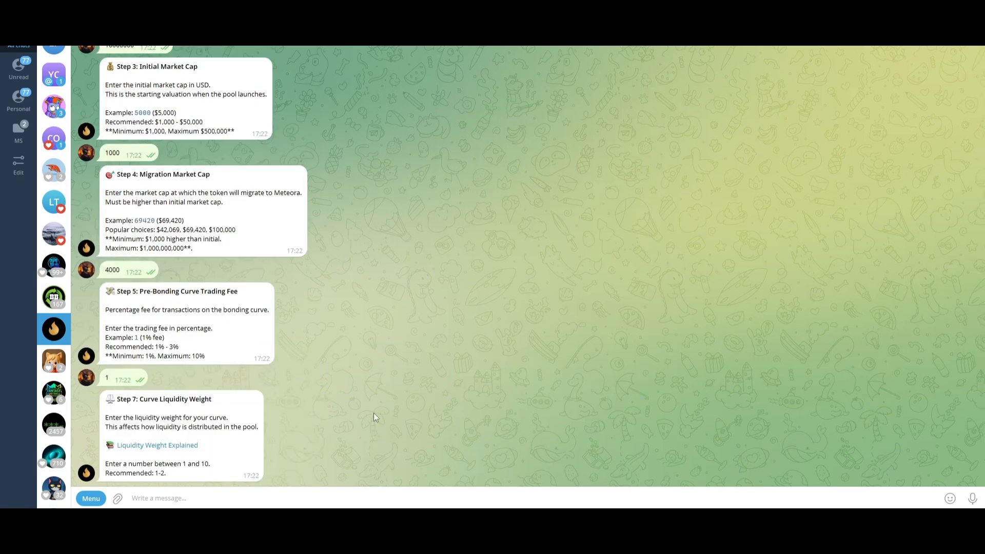
mouse_move(227, 413)
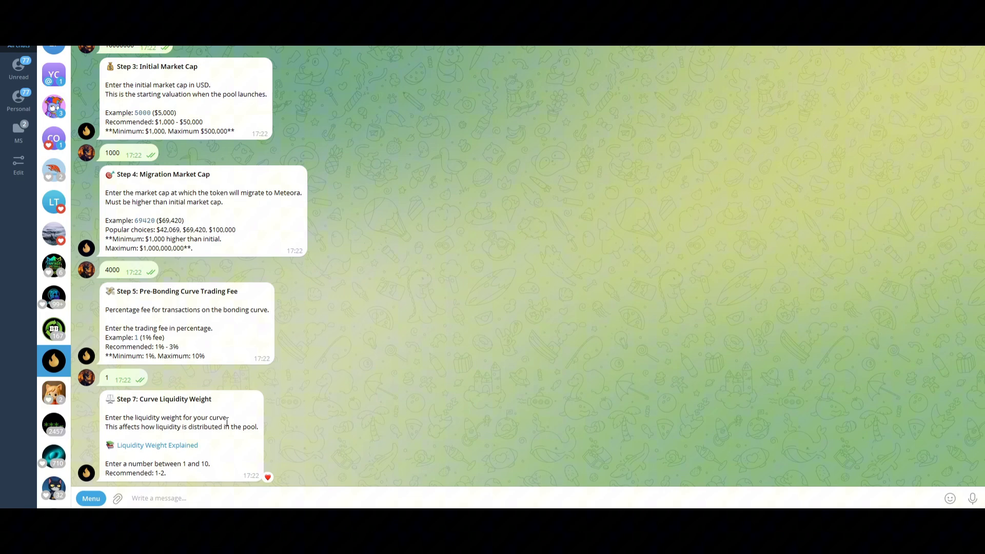
mouse_move(278, 433)
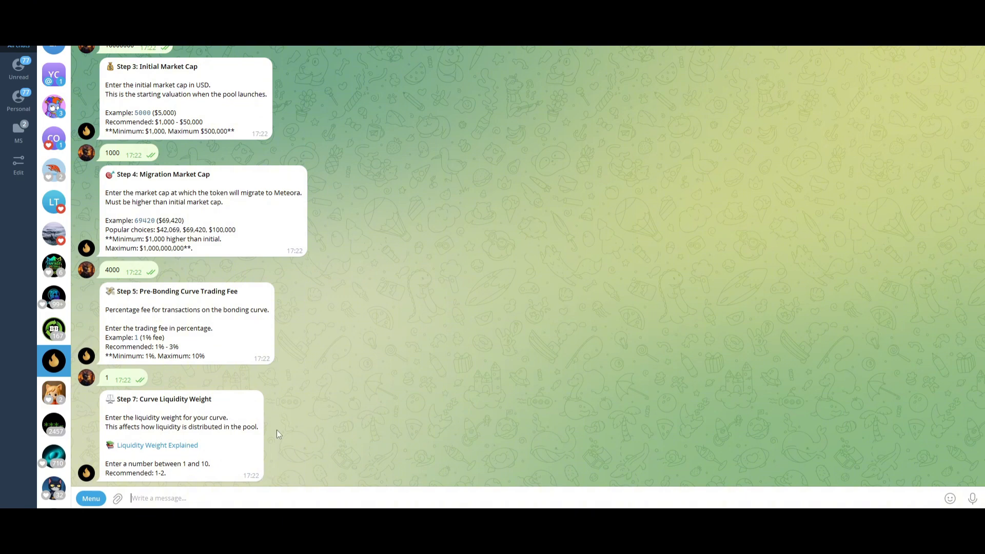
mouse_move(288, 440)
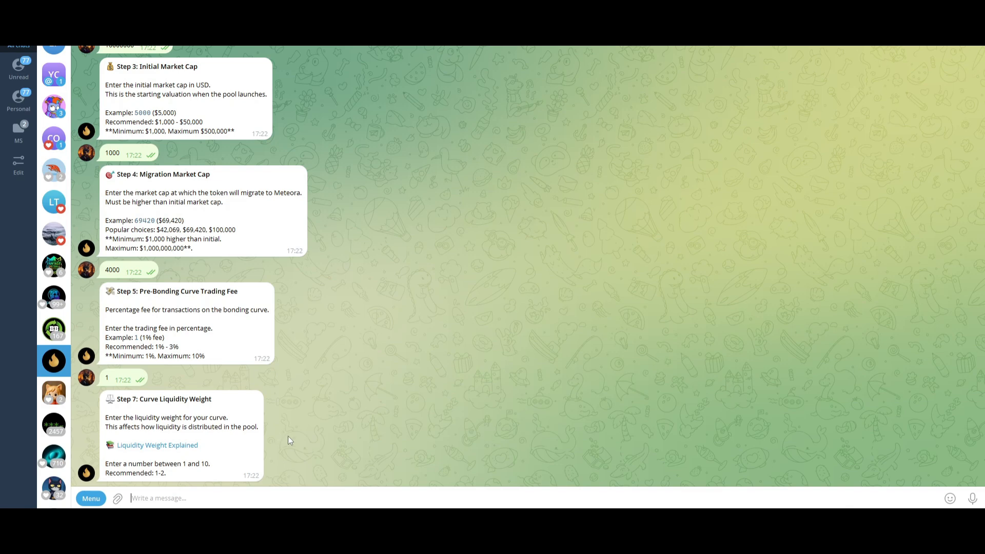
text(1)
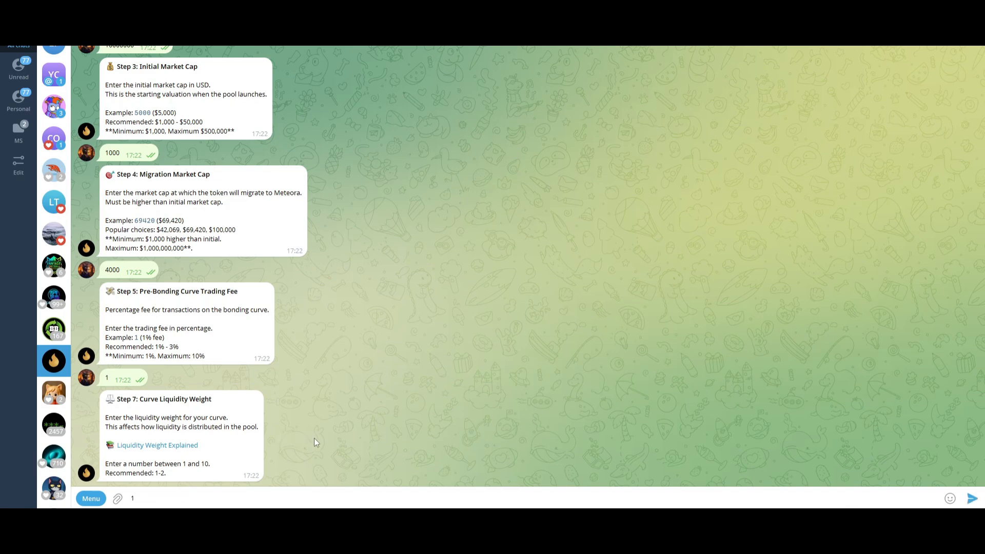
click(971, 498)
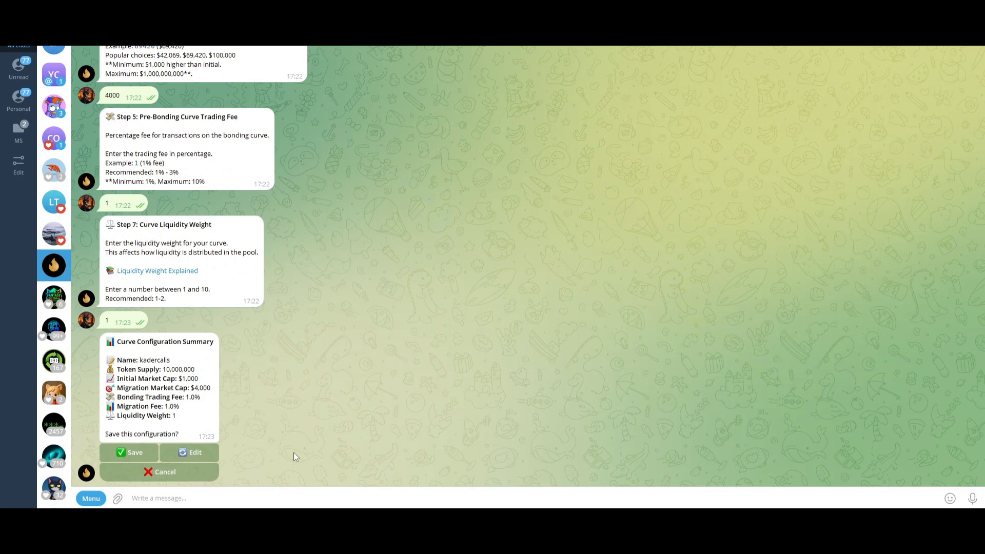
click(129, 452)
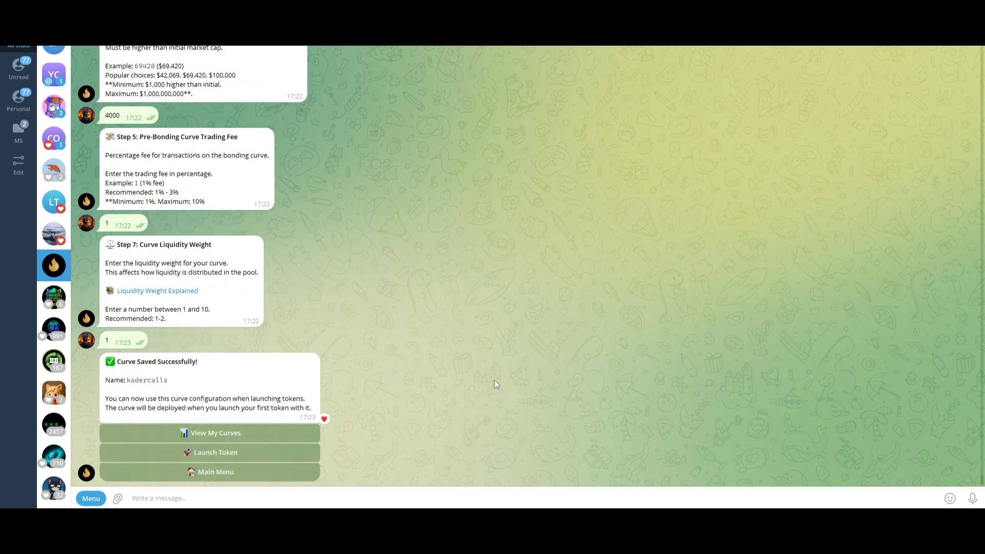
Open a new Token Launch Config and send the goldfish picture as its logo
click(215, 453)
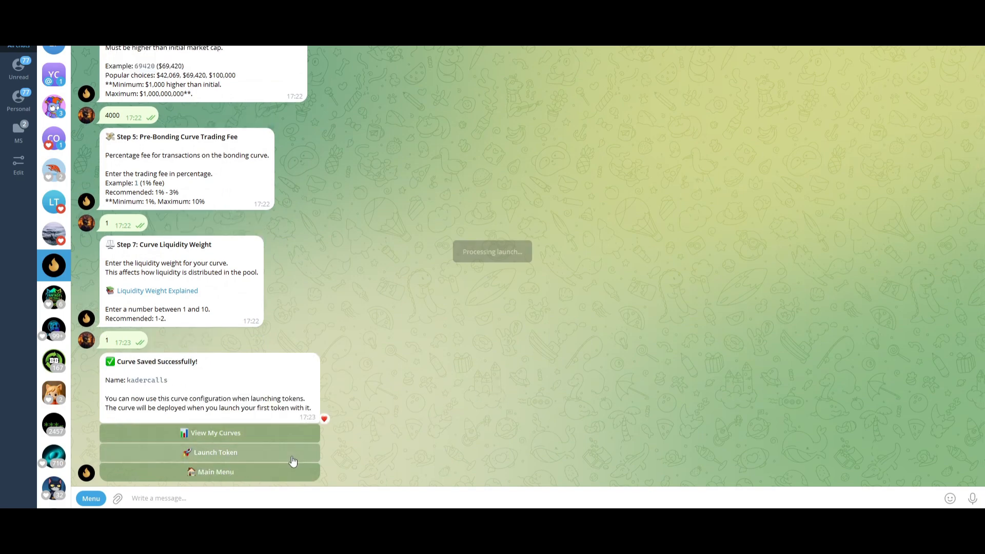
click(215, 452)
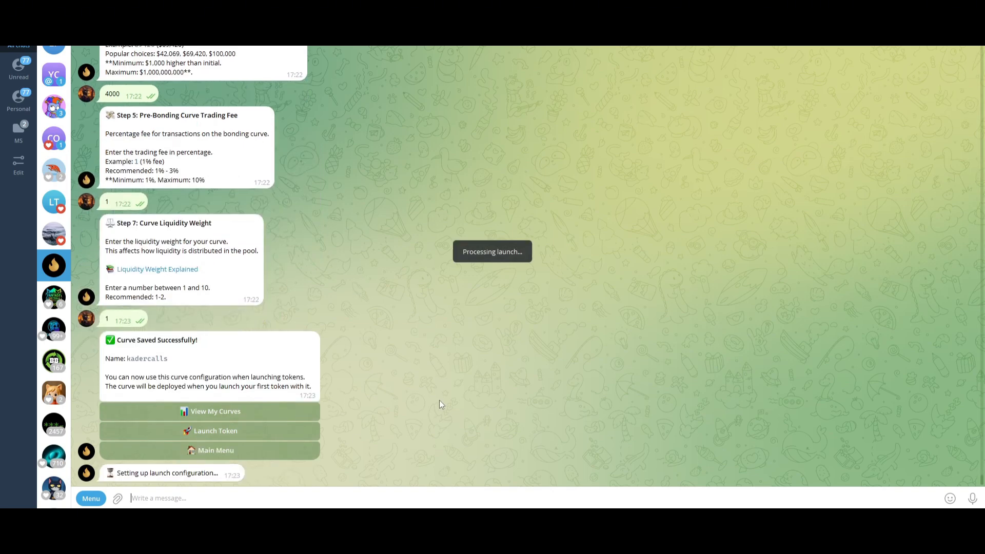
click(210, 431)
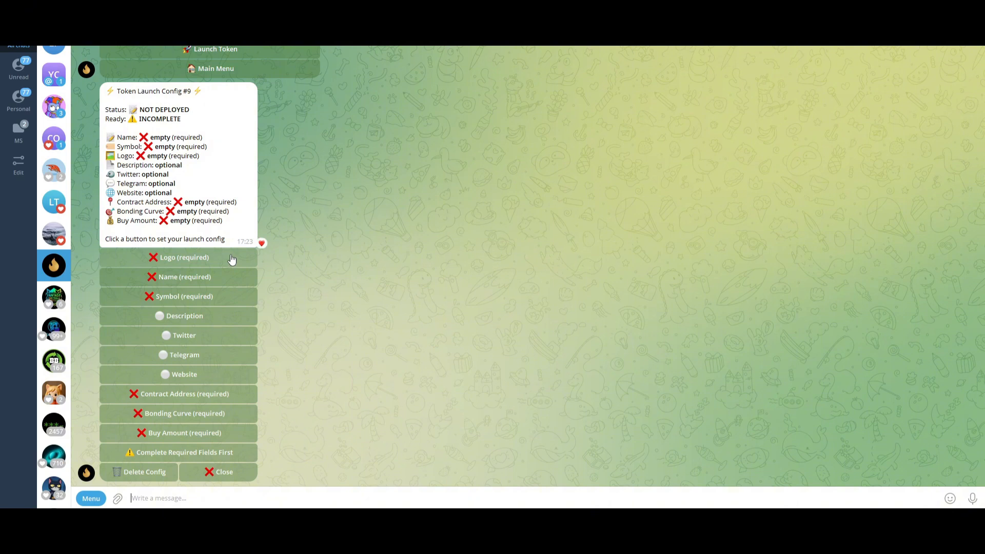
click(184, 257)
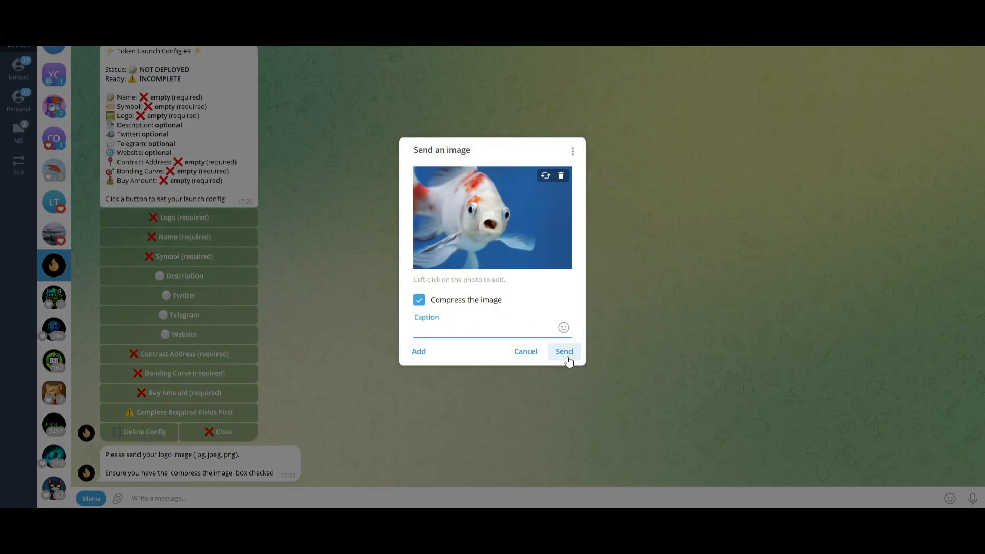
click(563, 351)
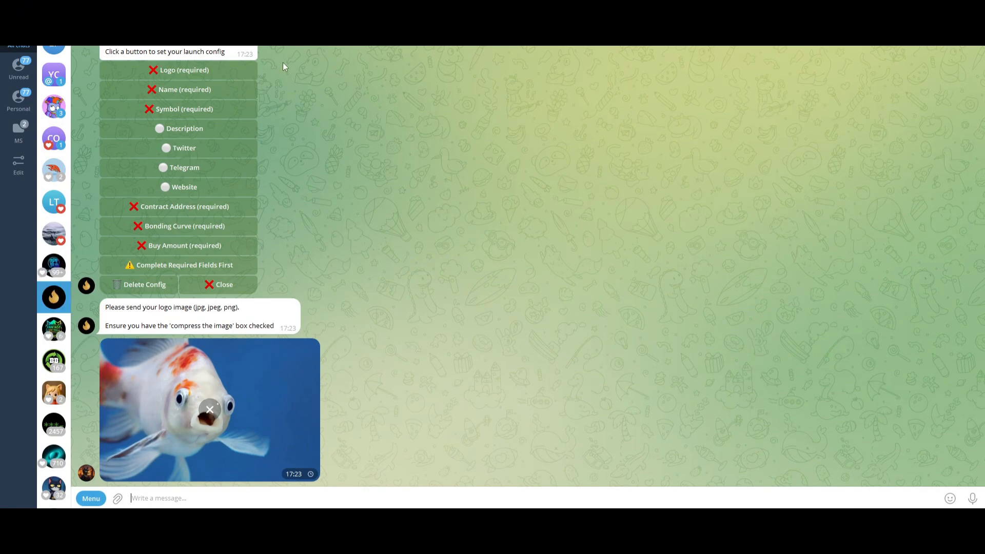
mouse_move(203, 90)
text(fish)
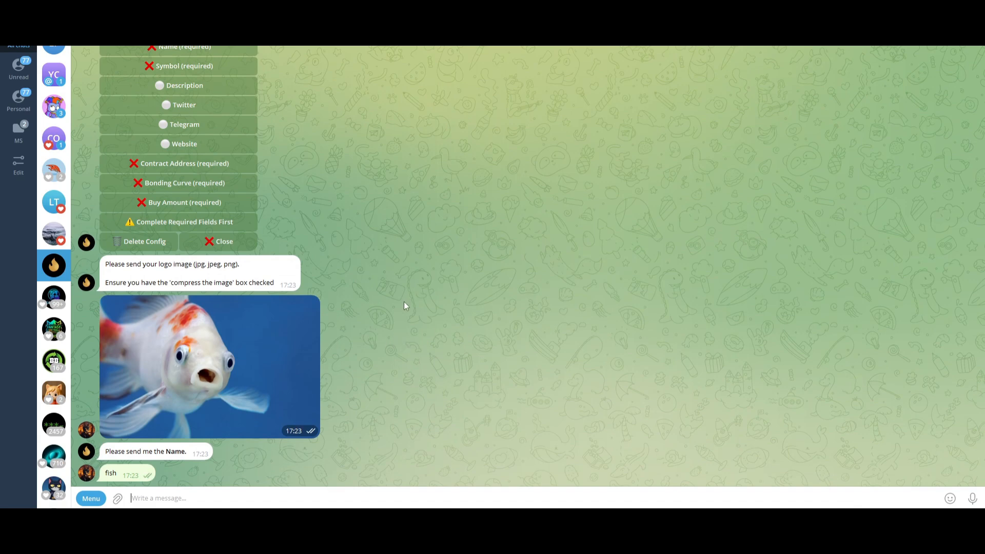
mouse_move(166, 445)
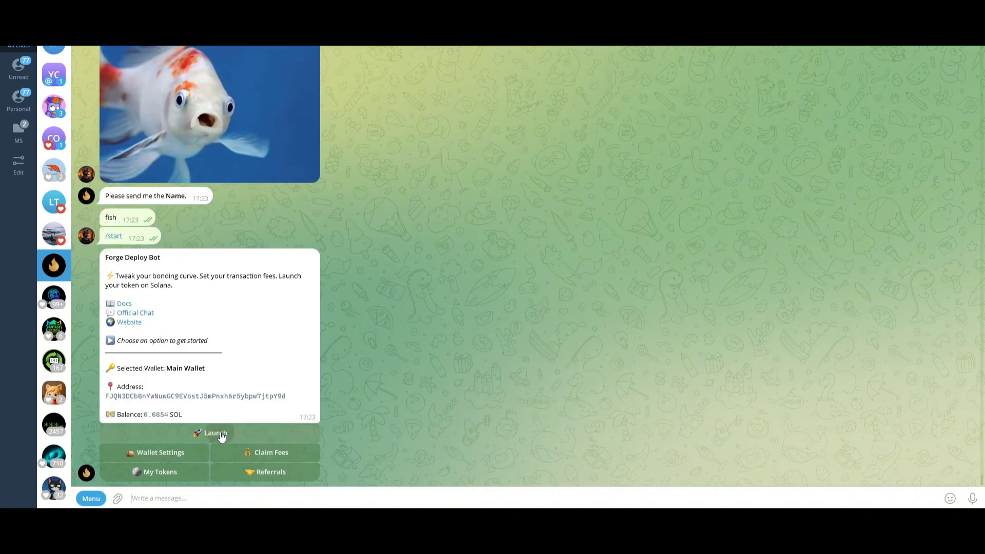
Go through Launch My Coin to the saved Qwacker Launch Config #3
click(214, 434)
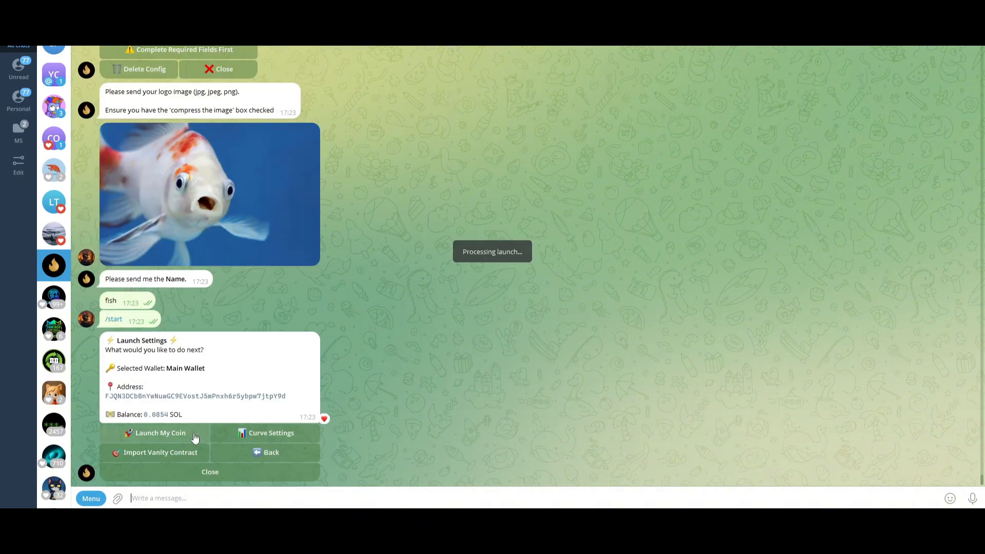
click(160, 432)
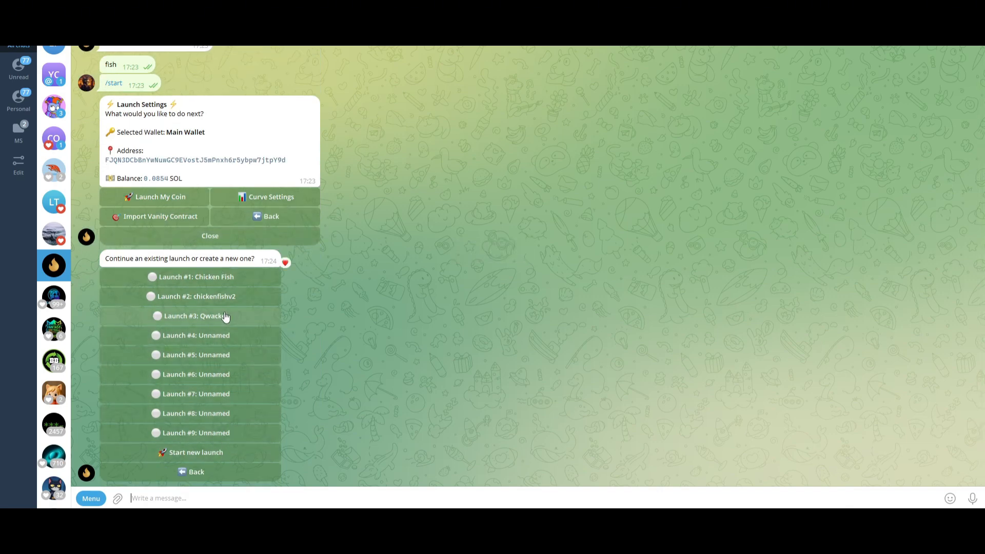
click(196, 316)
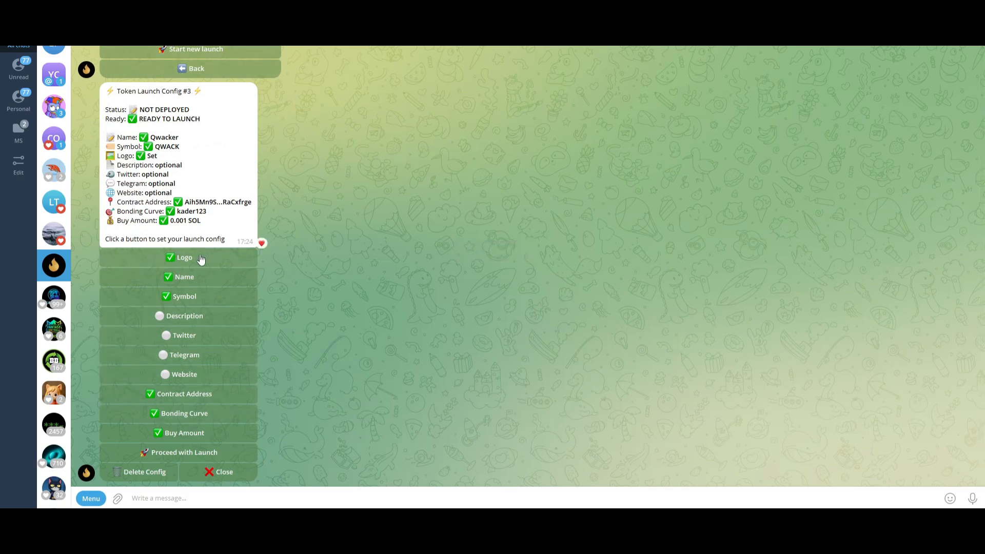
mouse_move(248, 400)
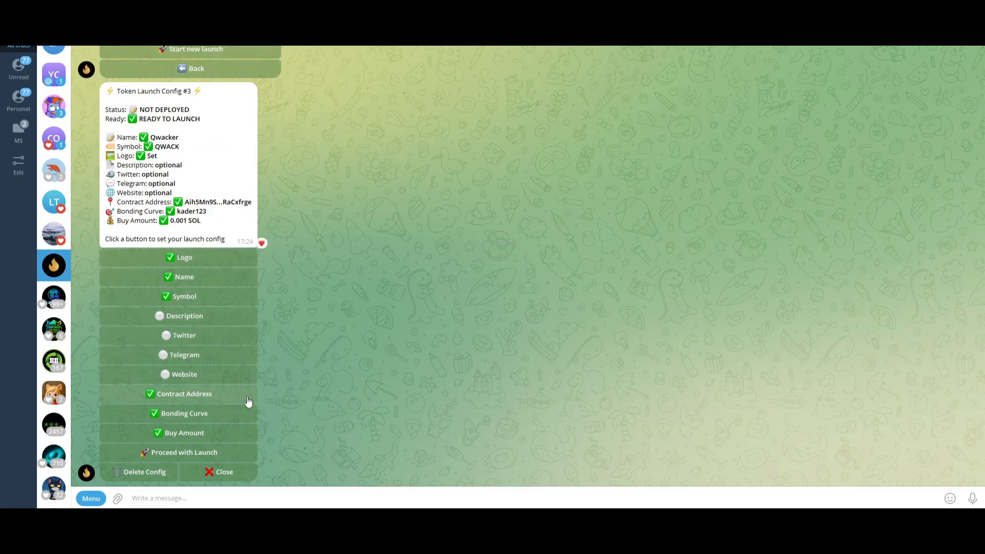
Pick the bot-mint contract address ending WqCAfrge and rename the token to fish
click(184, 393)
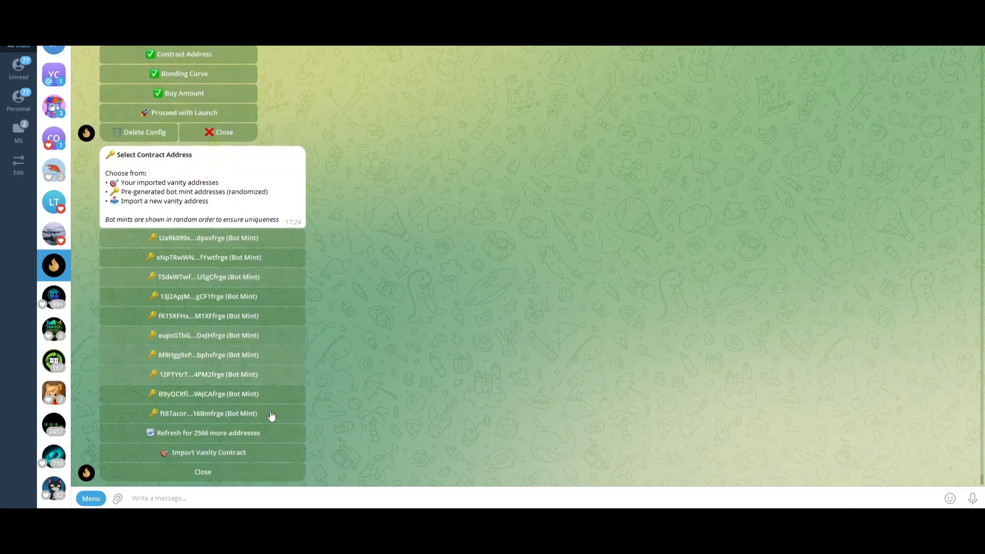
mouse_move(224, 452)
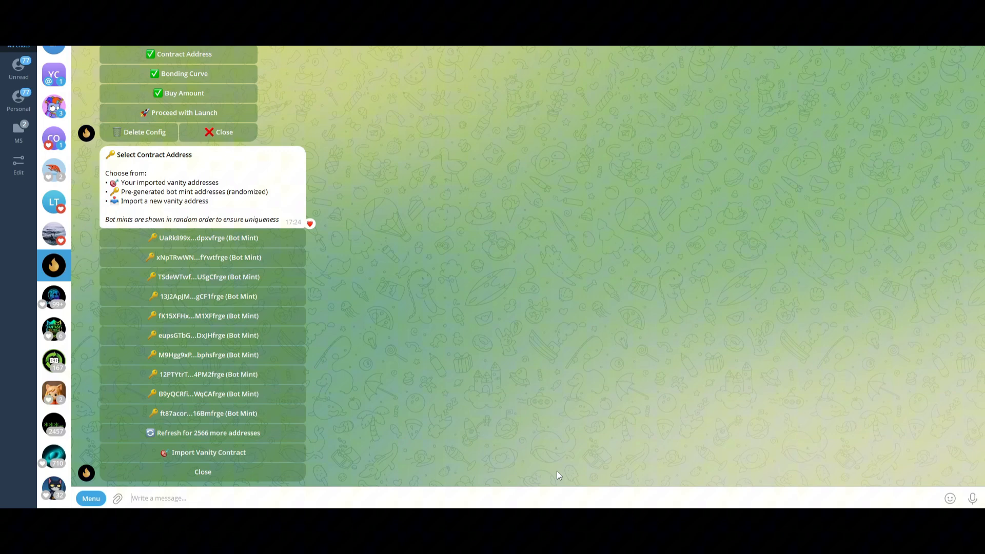
click(202, 393)
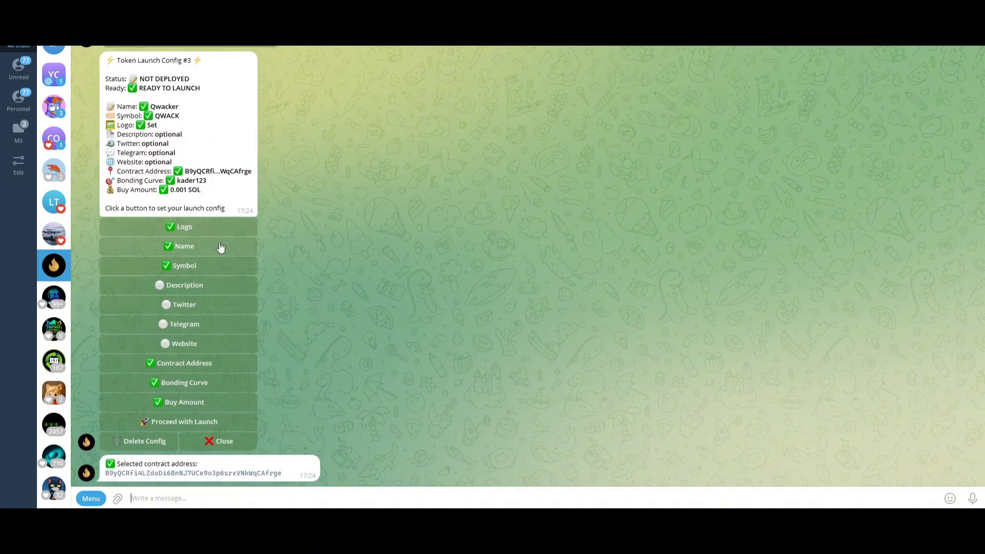
click(184, 245)
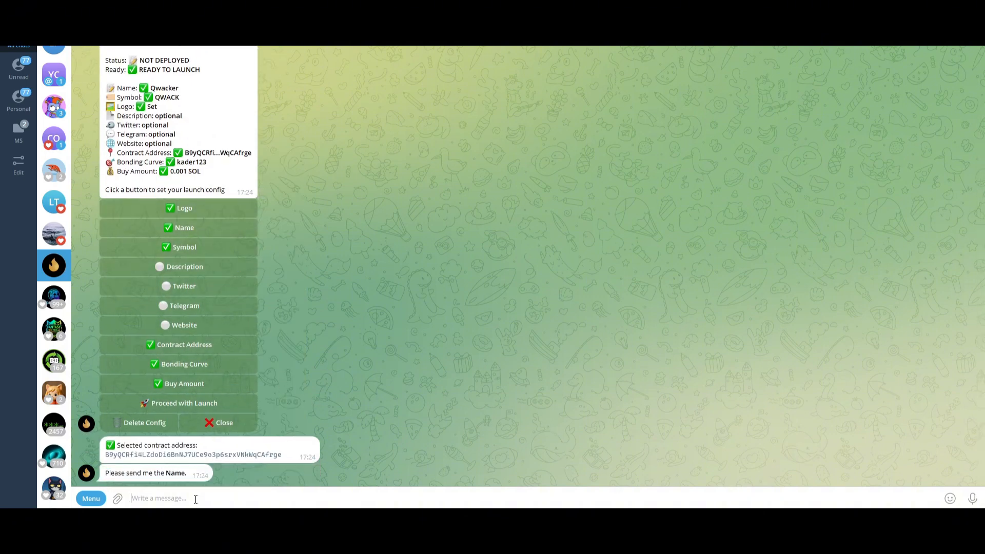
text(fi)
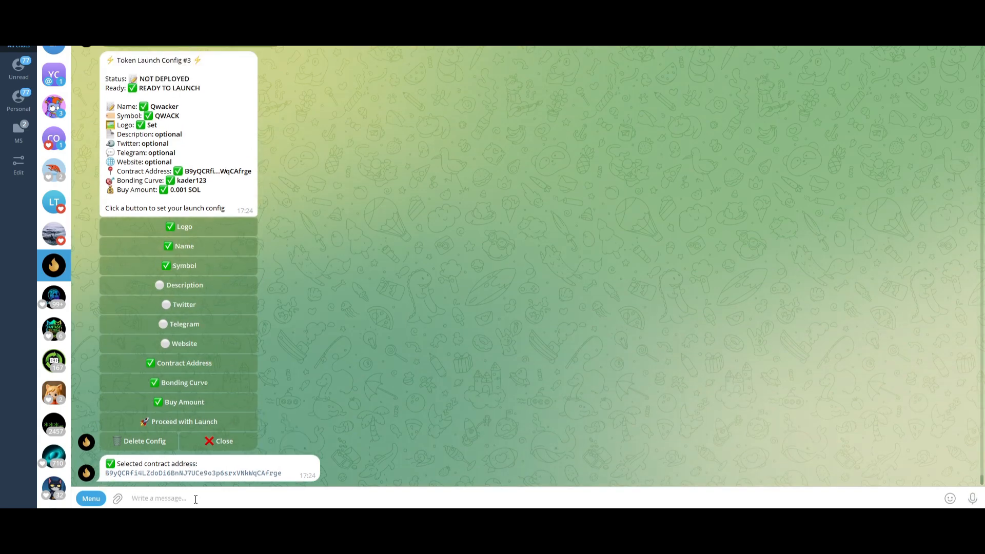
Re-enter the SOL buy amount and assign the kadercalls bonding curve to the launch
click(184, 401)
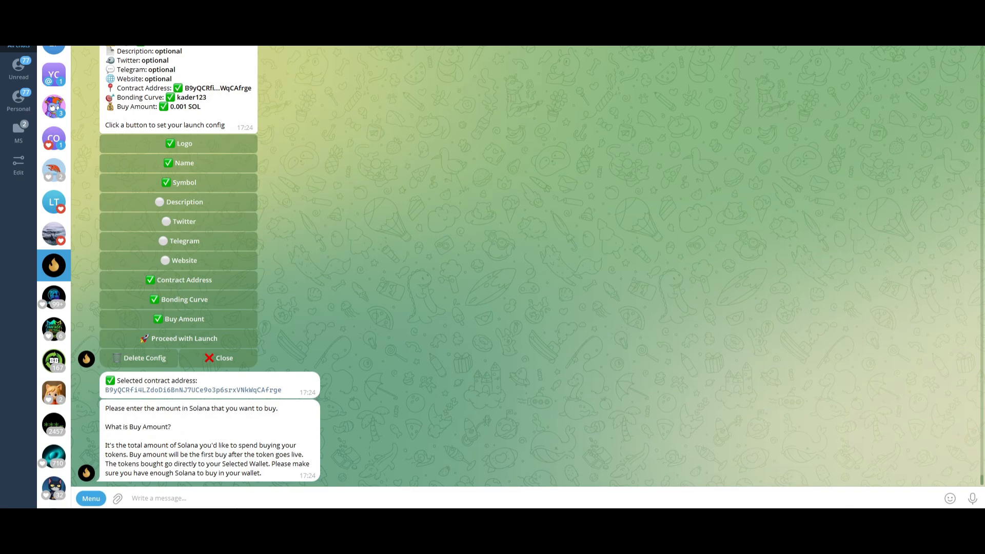
text(0.00)
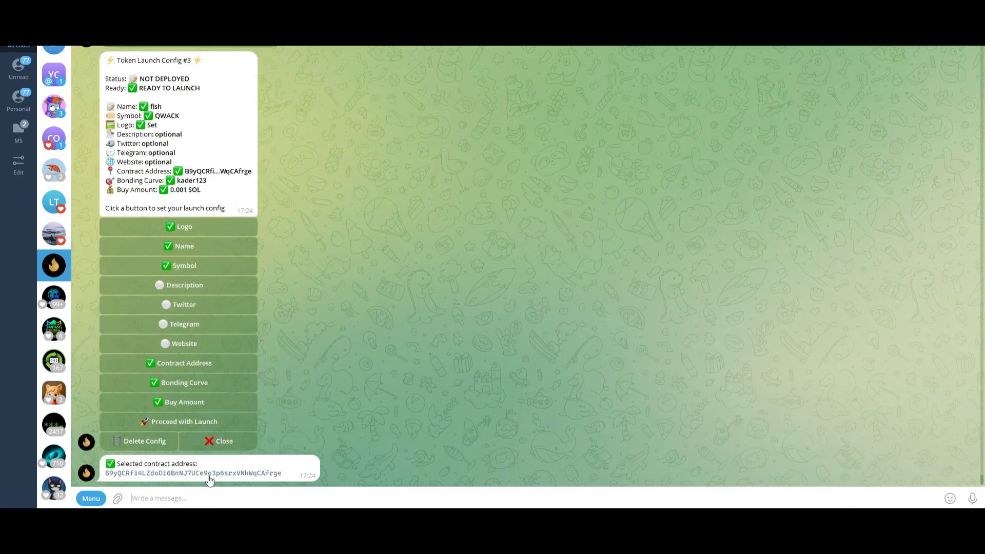
mouse_move(214, 377)
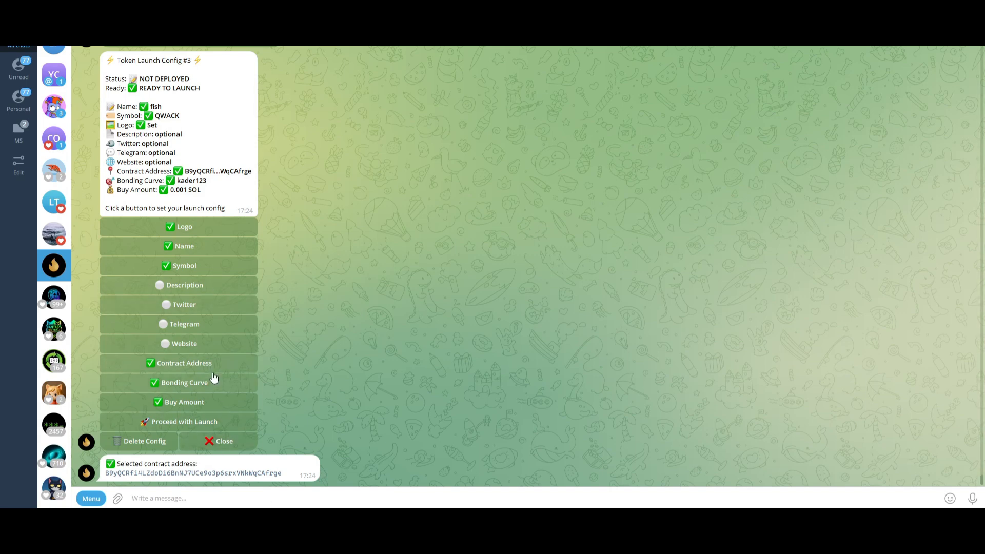
click(184, 381)
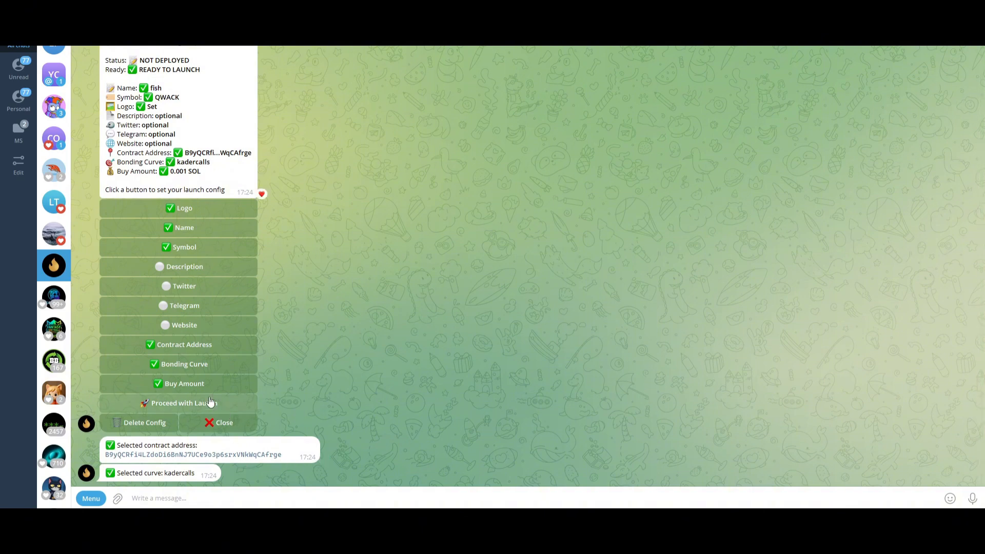
Proceed with Launch to deploy fish ($QWACK), then go to its chart page
click(184, 403)
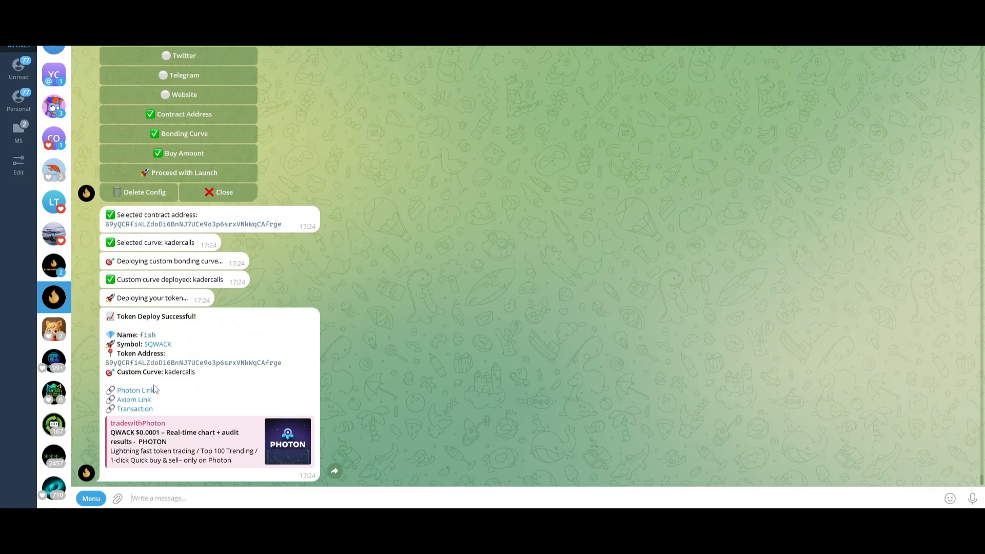
mouse_move(182, 350)
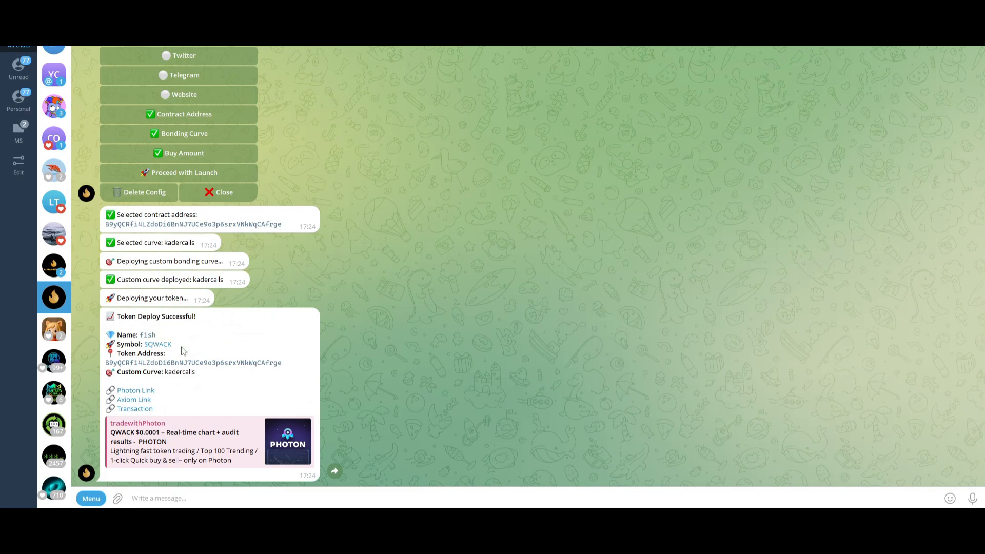
click(193, 363)
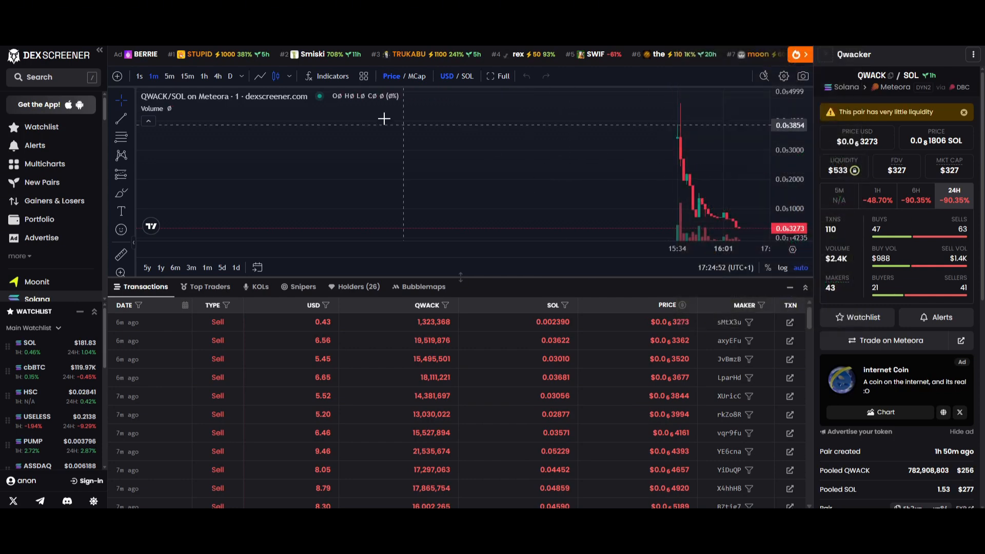
mouse_move(384, 118)
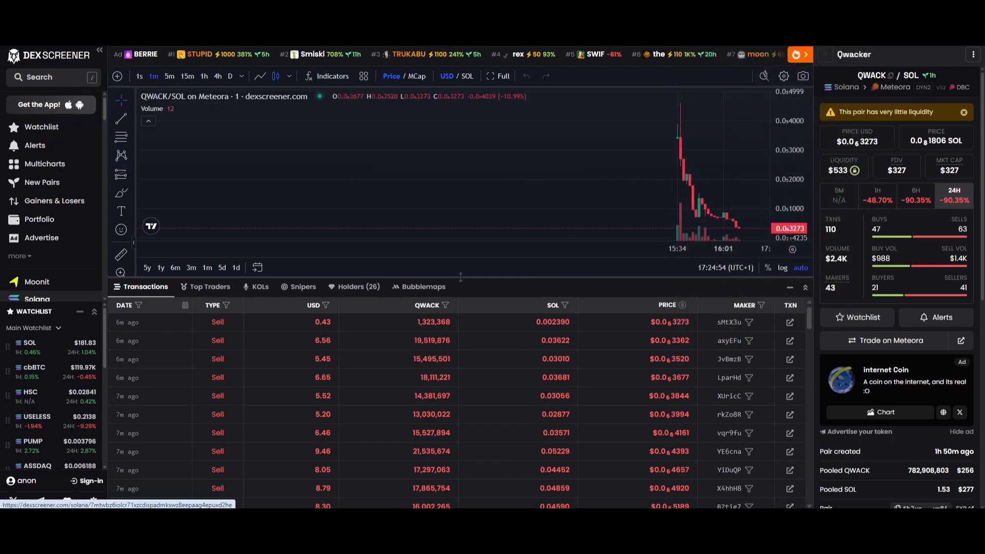
Search DexScreener for the new token's contract address B9yQ…WqCAfrge
click(55, 56)
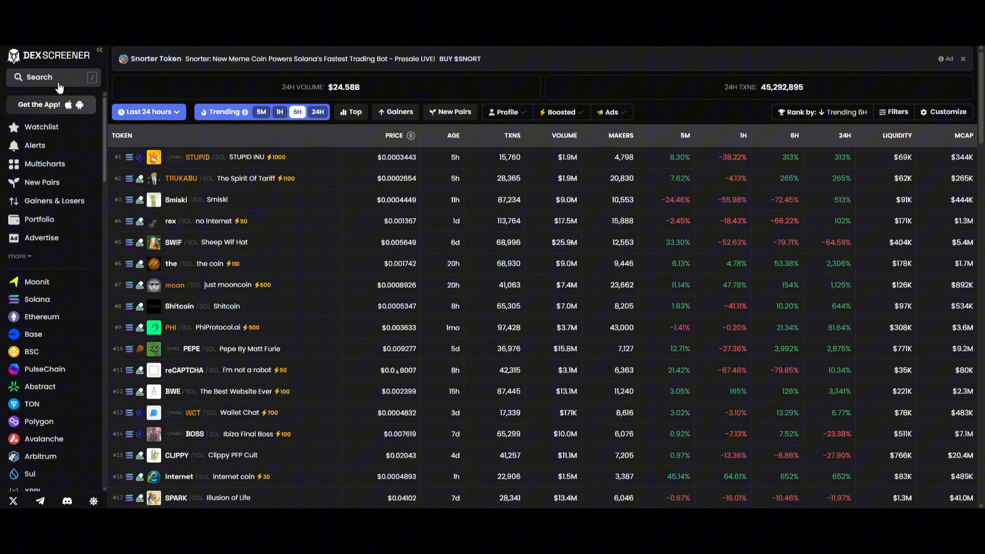
text(B9yQCRfi4LZdoDi6BnNJ7UCe9o3p6srxVNkWqCAfrge)
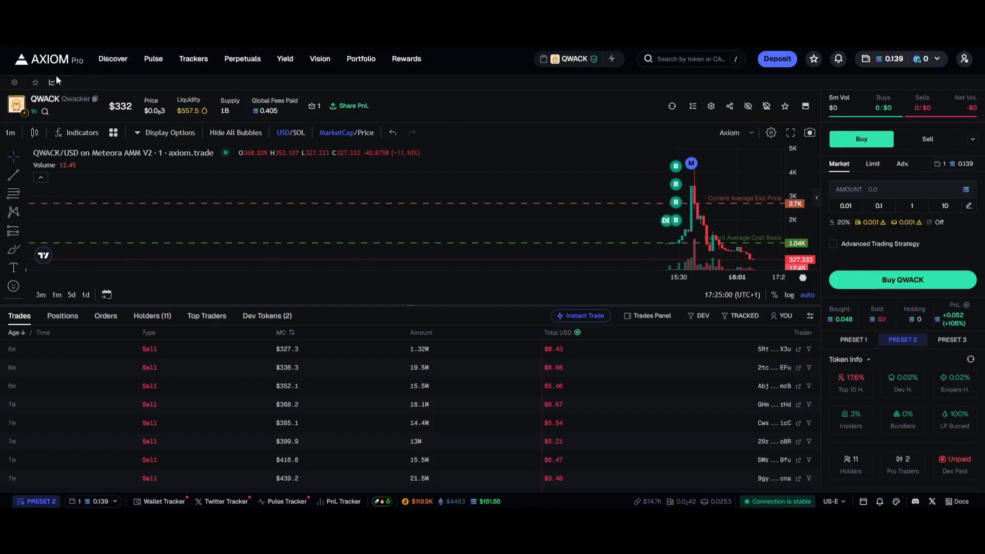
Buy 0.001 SOL of the fish QWACK token from its Axiom page, retrying until confirmed
click(691, 59)
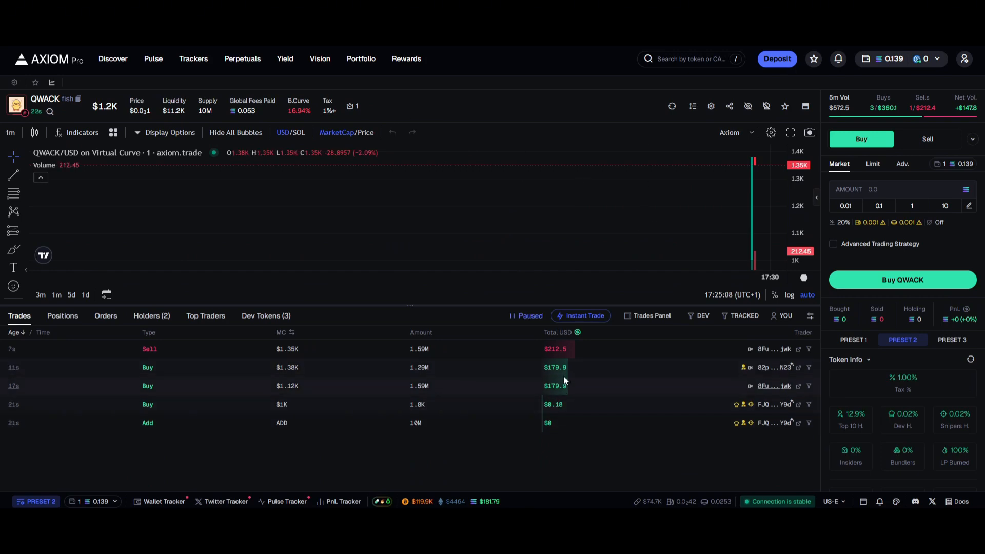
mouse_move(769, 207)
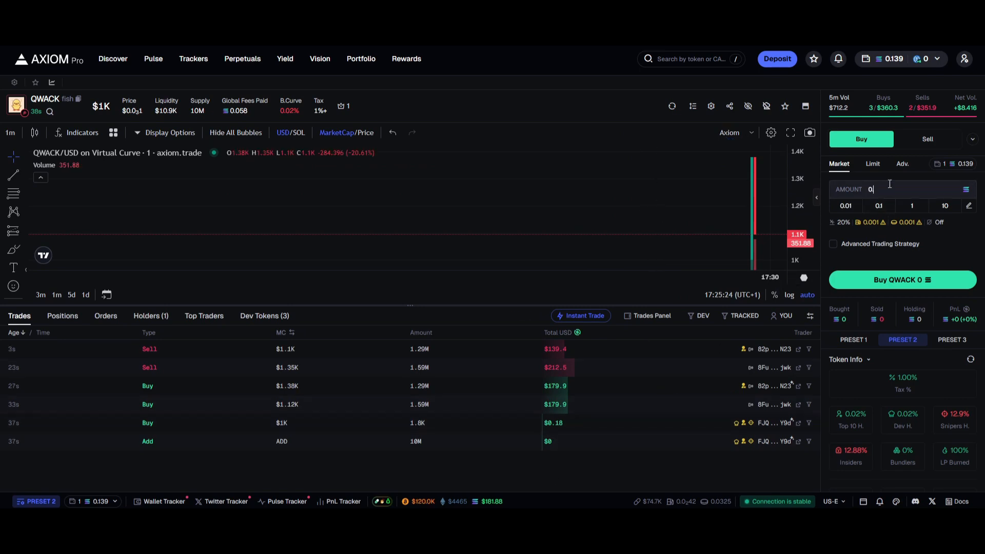
text(0.001)
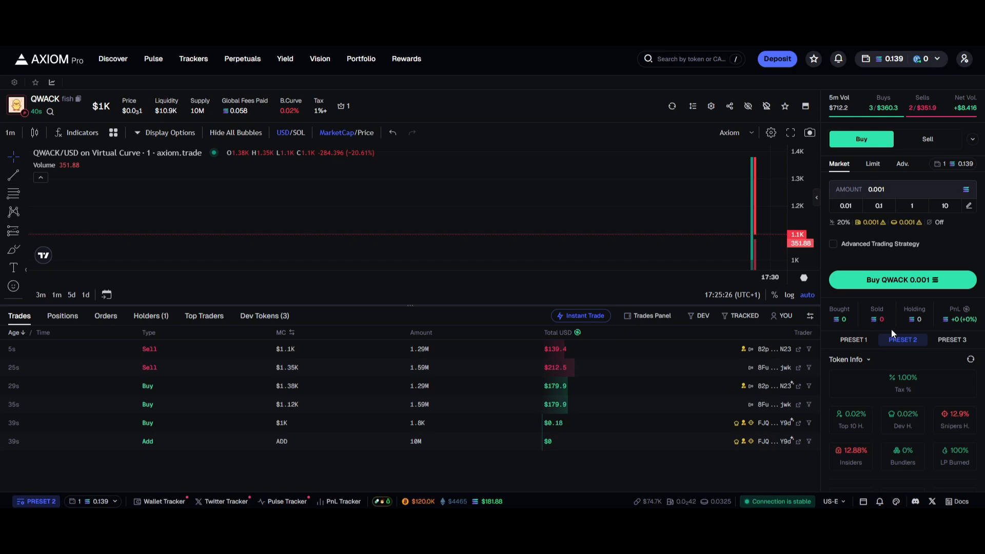
click(901, 279)
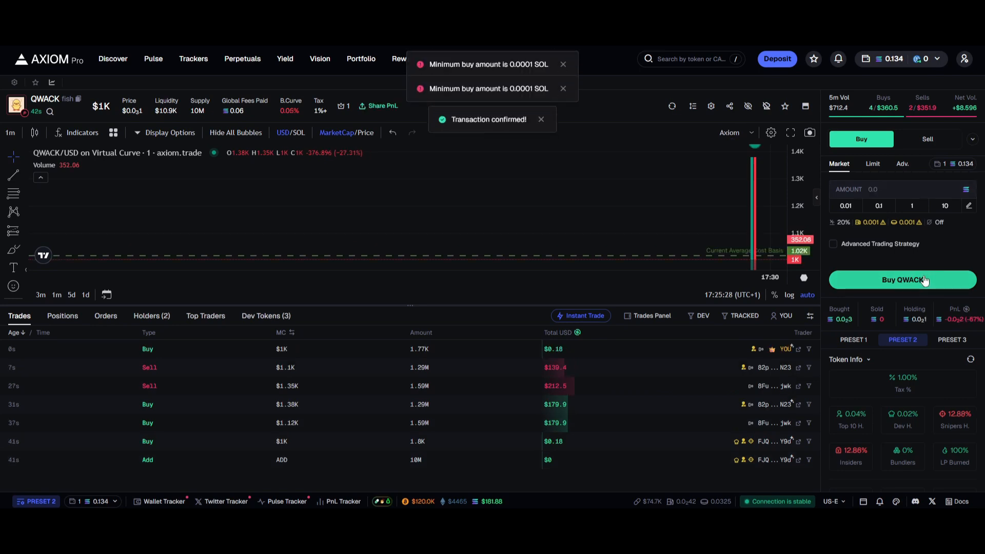
click(900, 279)
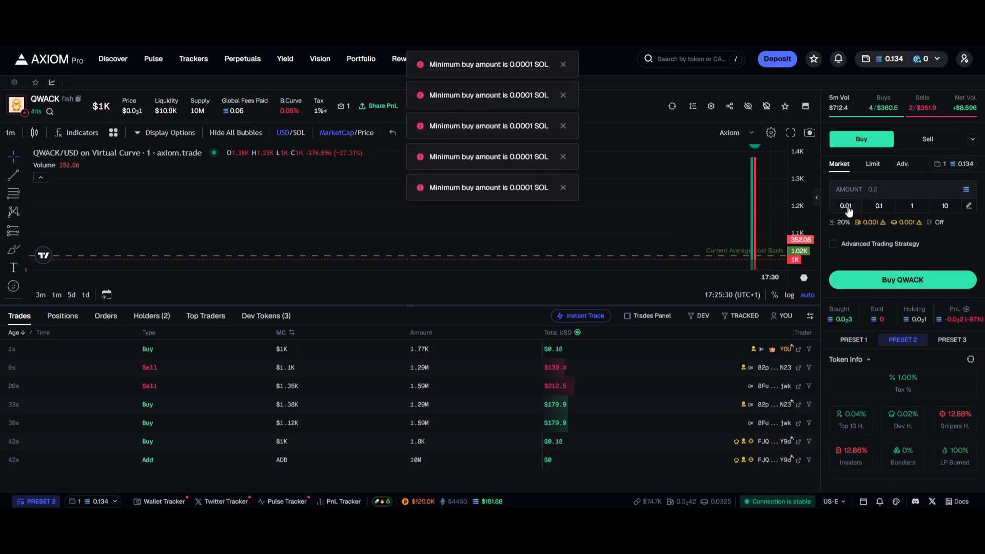
click(900, 280)
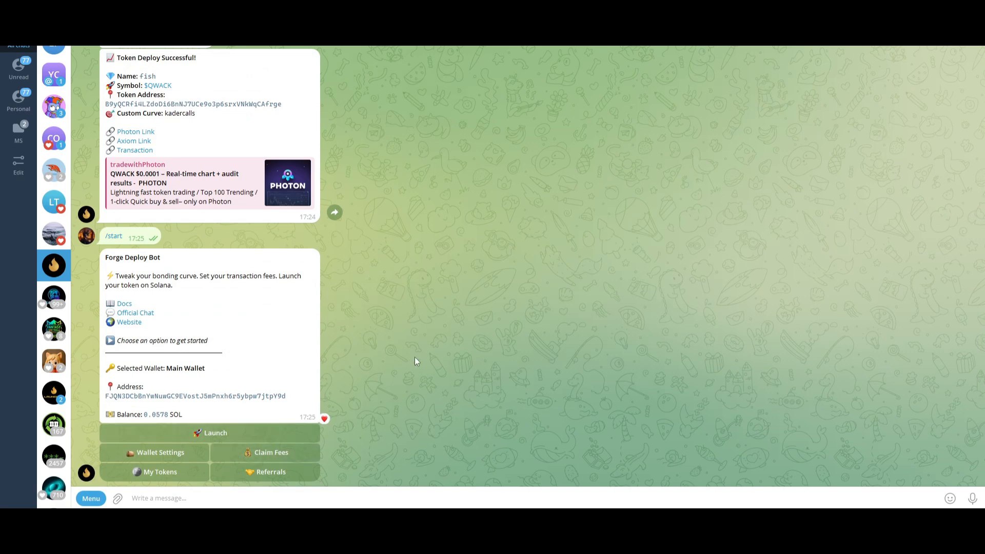
Show the bot's claimable creator fees (0.070075 SOL), then return to the Axiom QWACK page
click(270, 452)
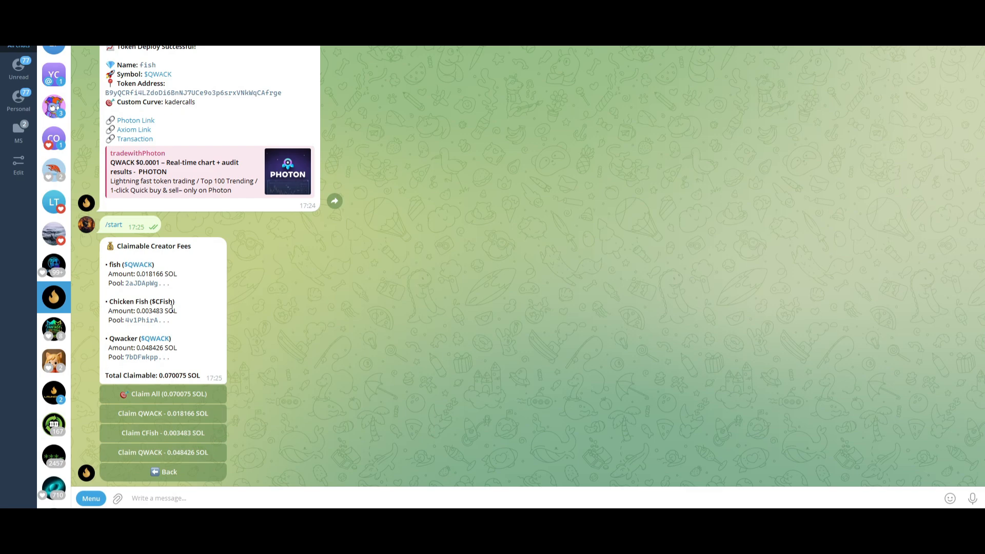
mouse_move(127, 269)
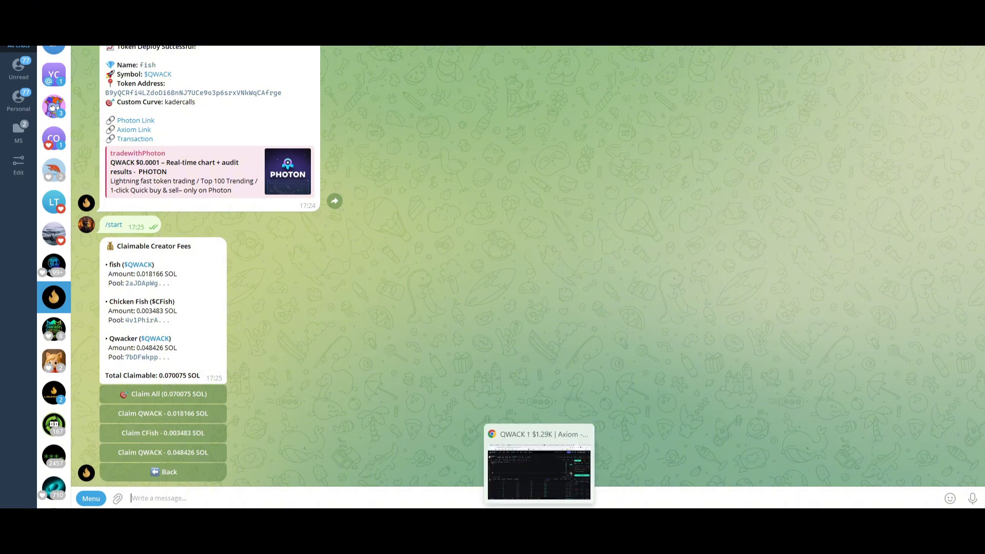
click(539, 474)
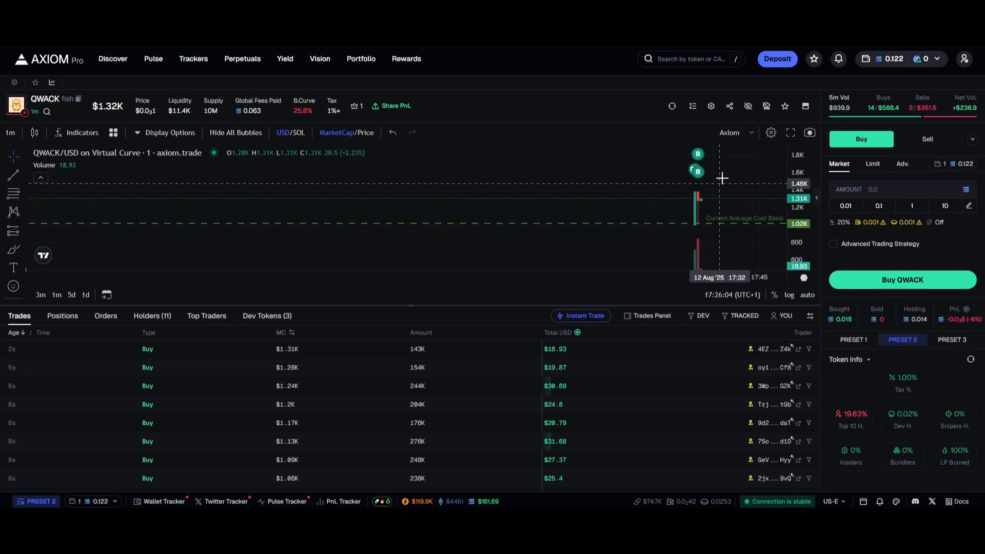
Scroll through QWACK's trades list on Axiom near a $1.3K market cap
scroll(down, 3)
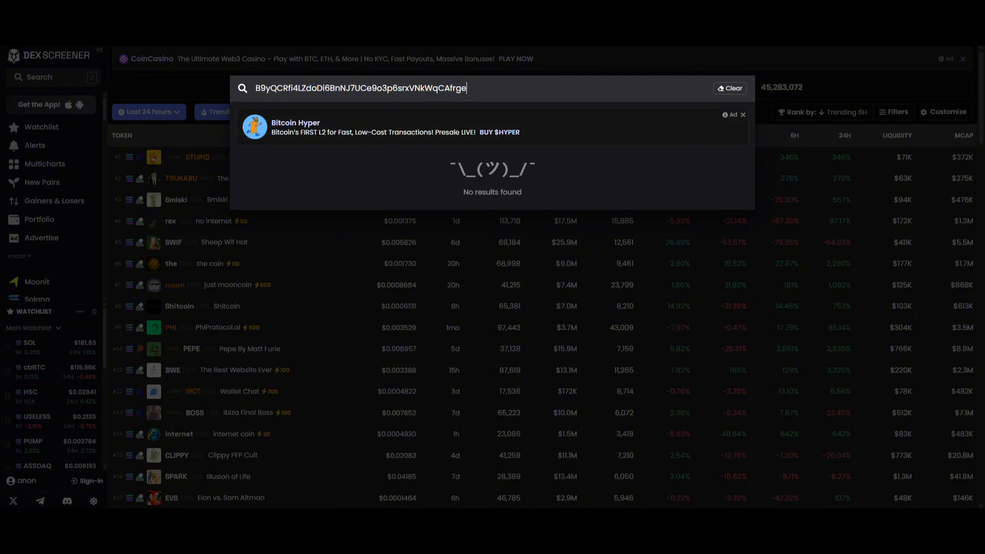
Search DexScreener for the fish QWACK contract address B9yQCR...frge to find its QWACK/SOL pair
click(730, 88)
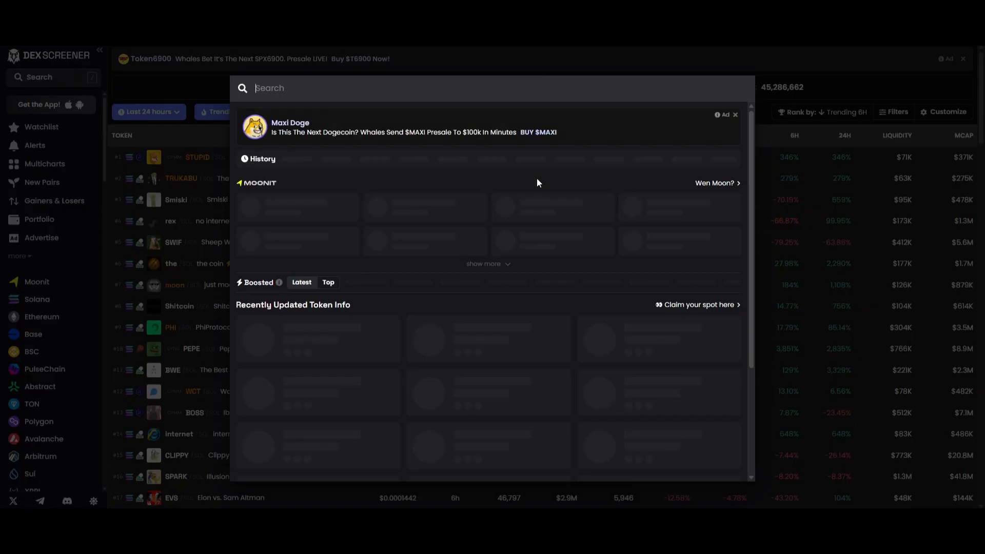
text(B9yQCRfi4LZdoDi6BnNJ7UCe9o3p6srxVNkWqCAfrge)
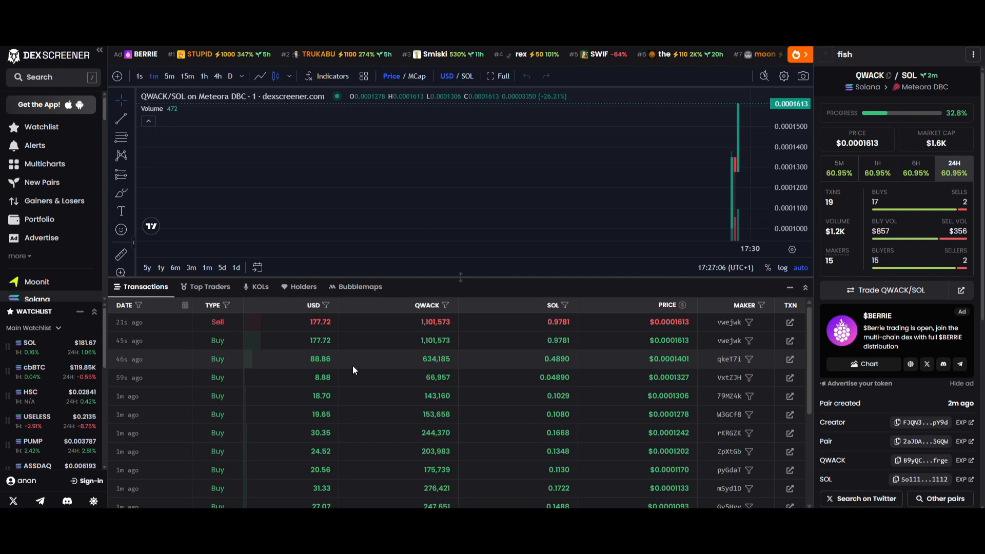
scroll(down, 3)
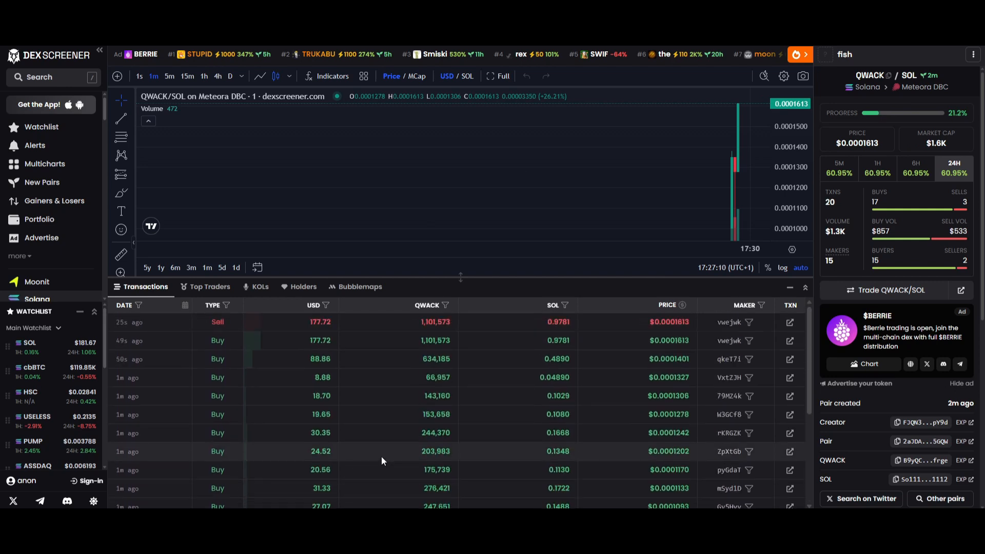
mouse_move(571, 400)
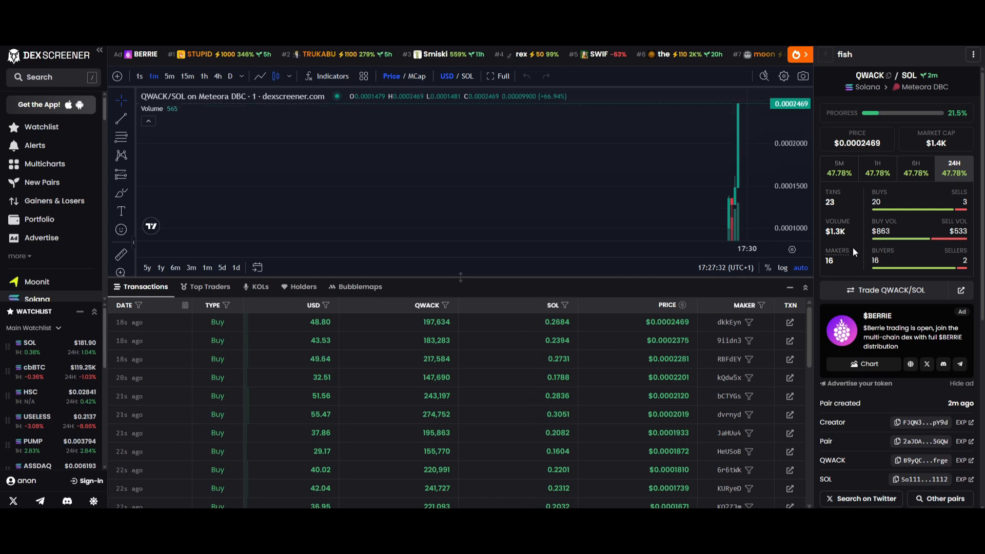
mouse_move(618, 146)
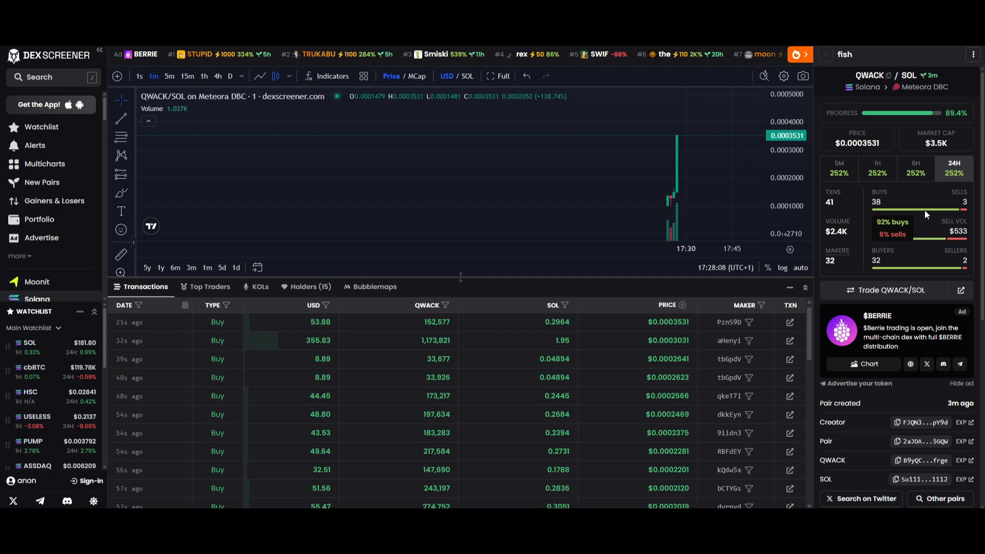
mouse_move(761, 227)
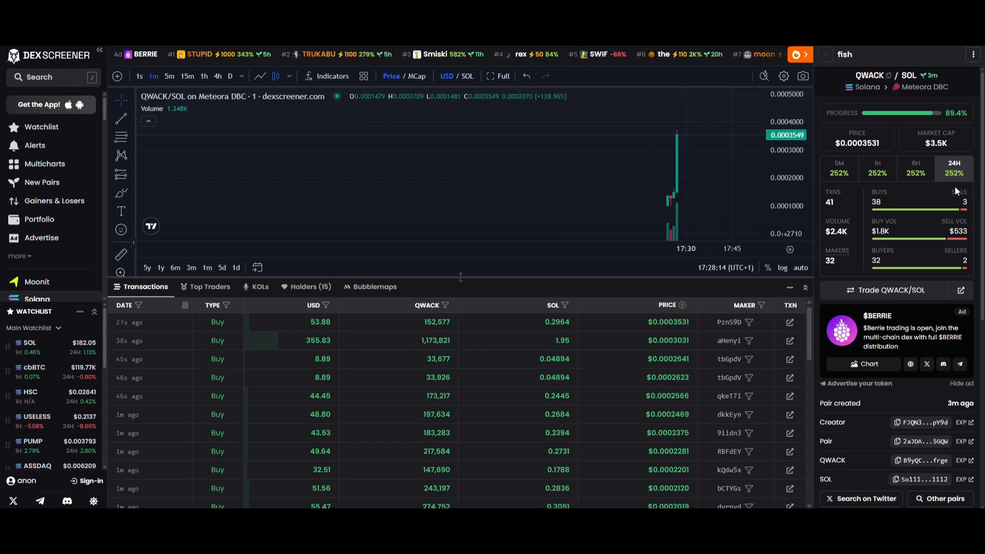
mouse_move(752, 274)
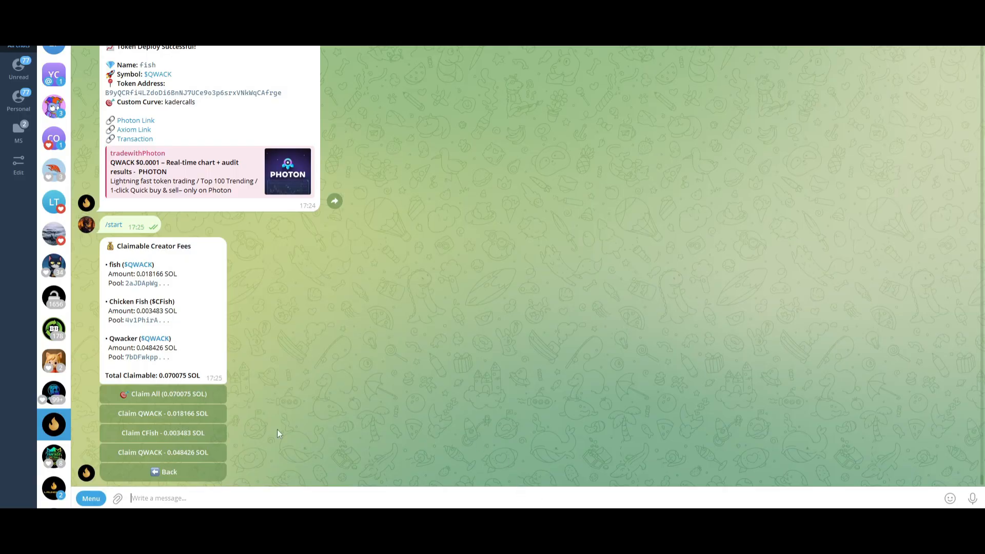
mouse_move(335, 399)
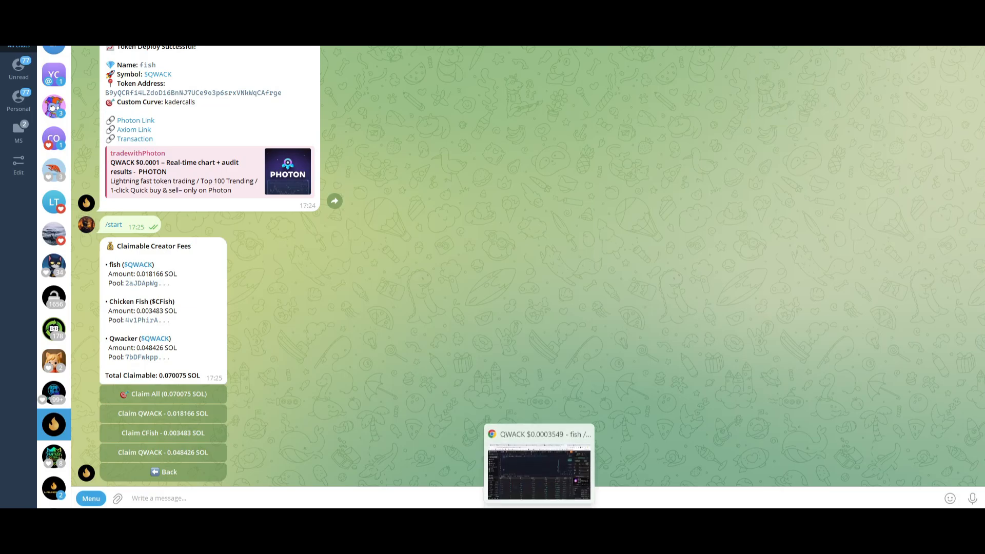
Return from Telegram to the QWACK/SOL pair page on DexScreener
click(538, 464)
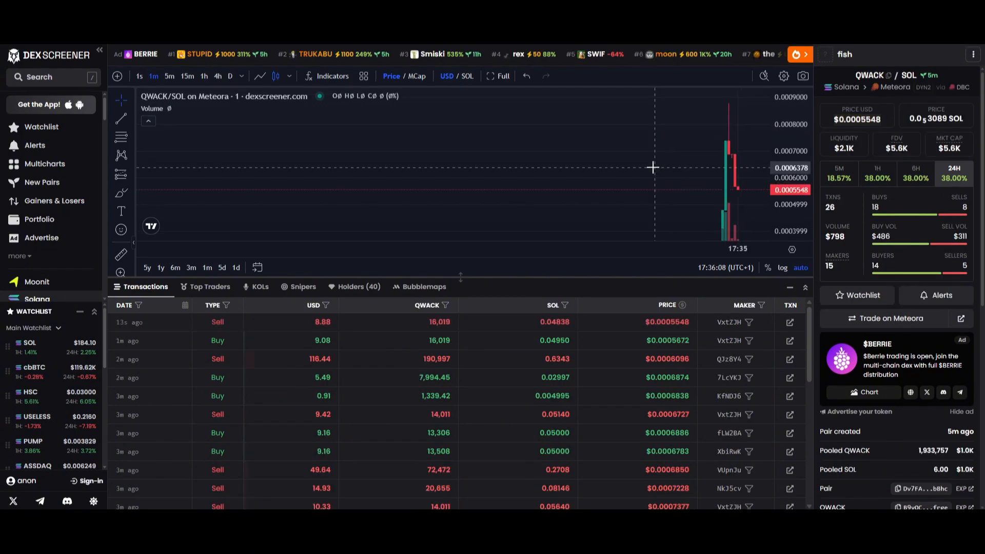
mouse_move(741, 153)
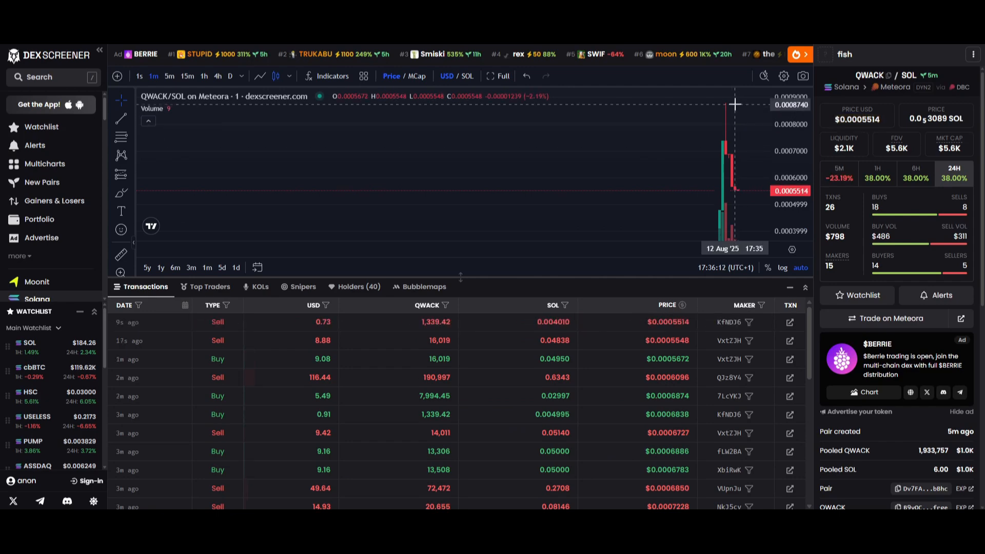
mouse_move(473, 348)
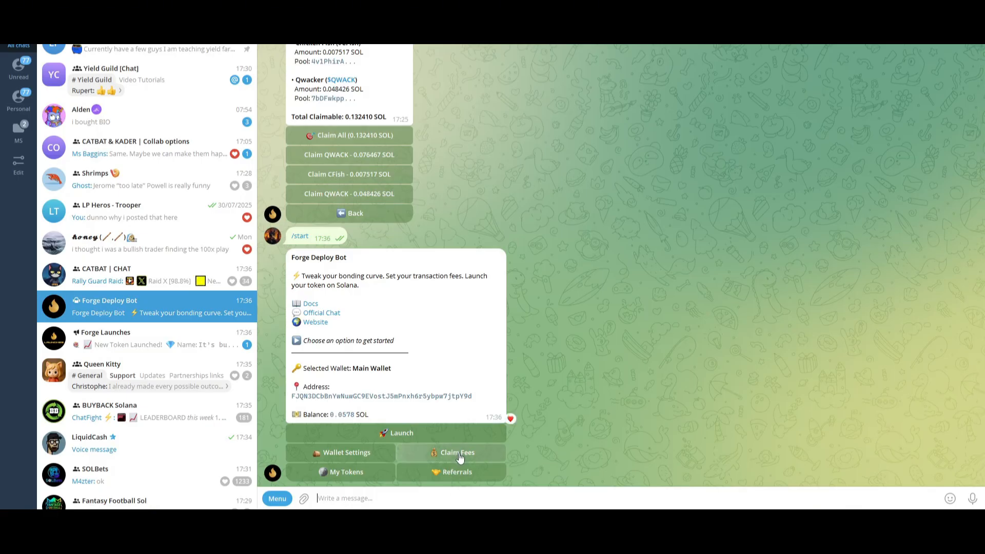
Refresh the bot's claimable creator fees list, now totalling 0.139050 SOL
click(456, 452)
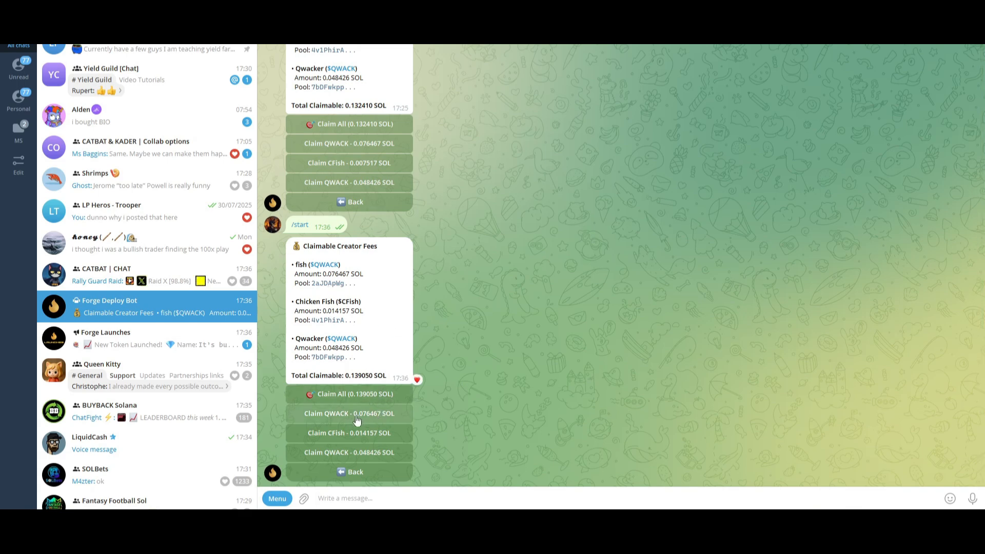
mouse_move(439, 411)
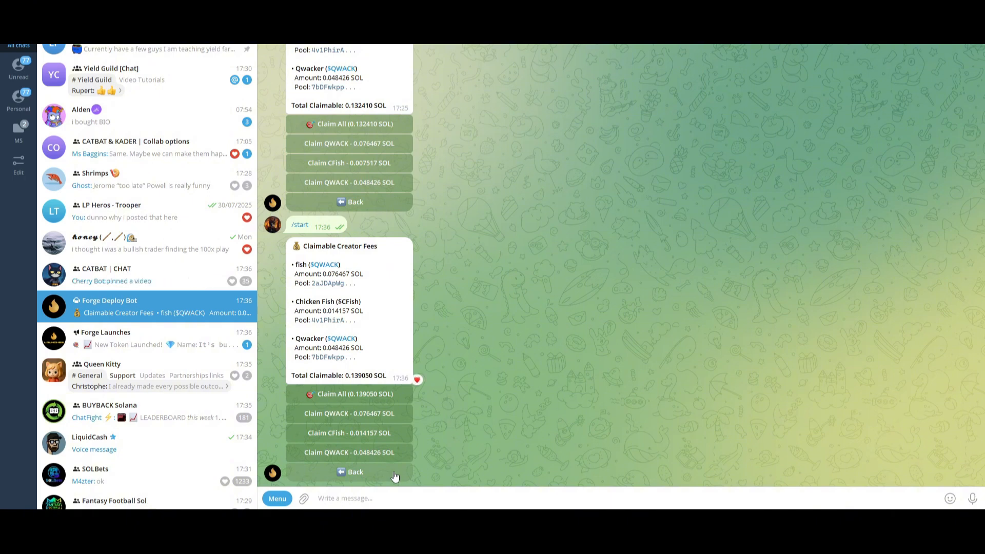
click(354, 472)
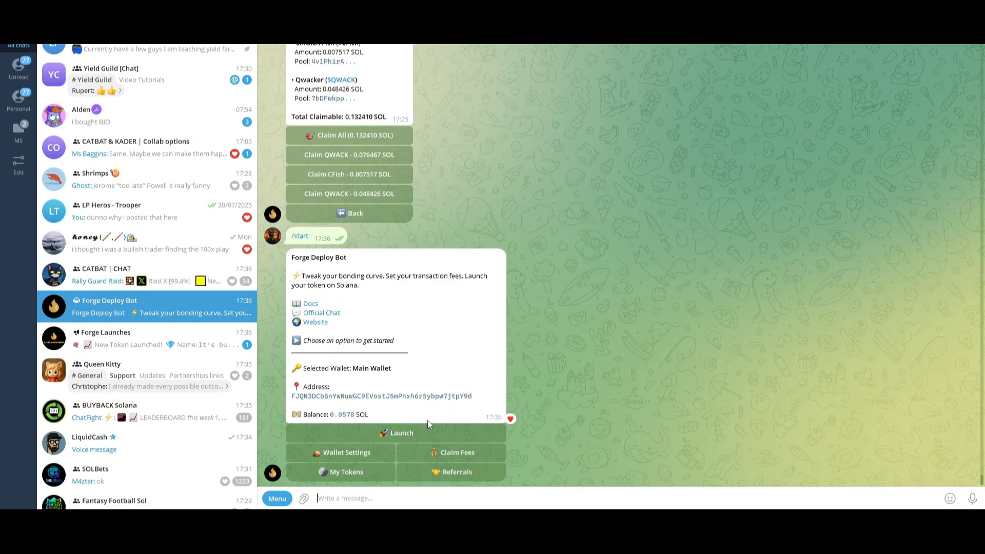
mouse_move(550, 383)
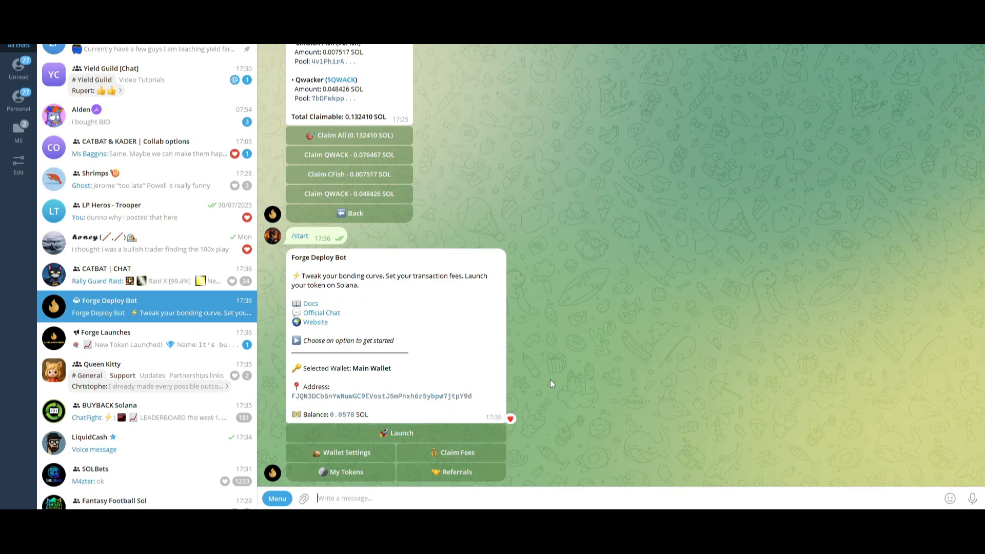
click(456, 452)
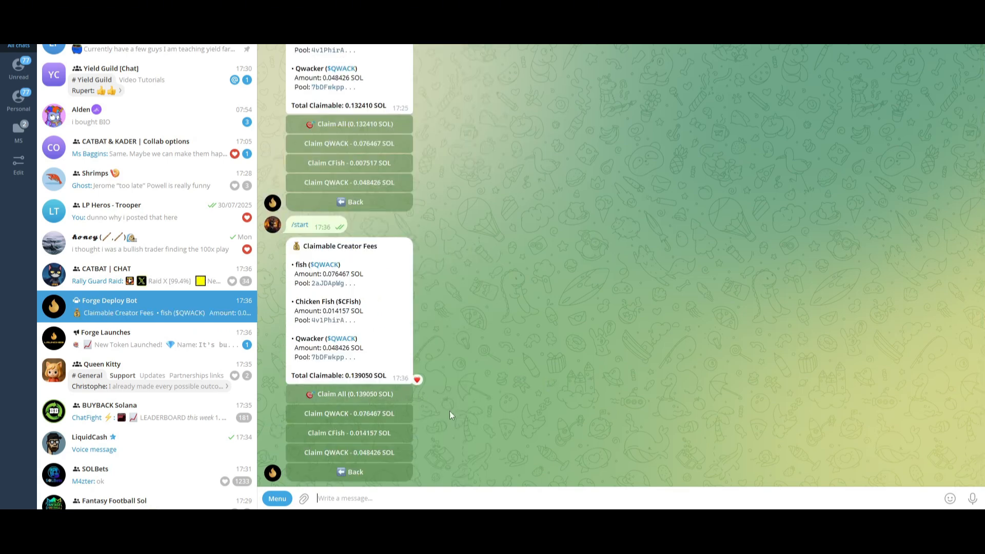